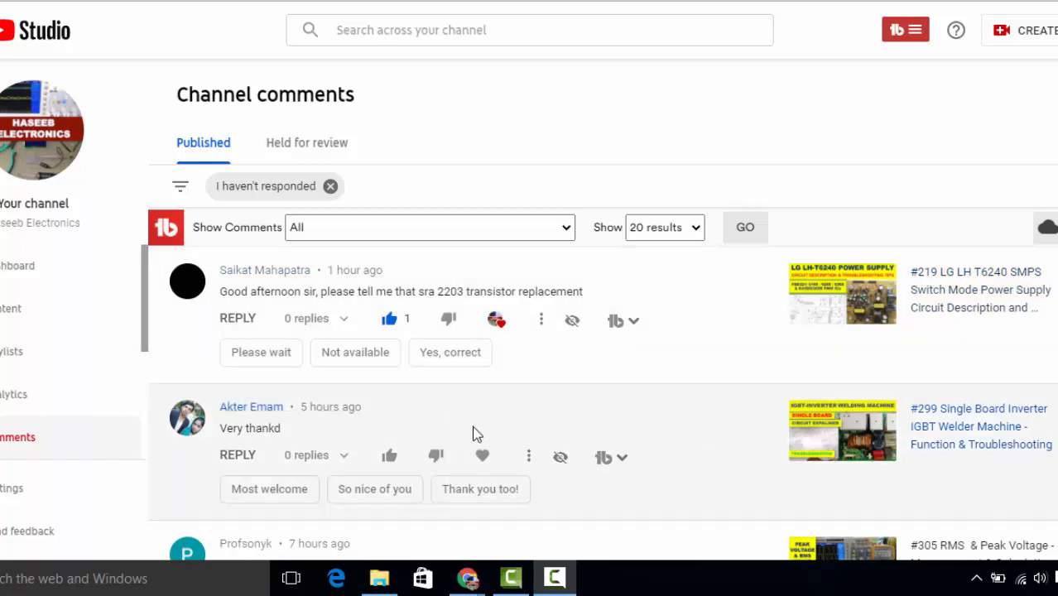
{"action": "mouse_move", "coordinate": [529, 456]}
{"action": "type", "text": "a"}
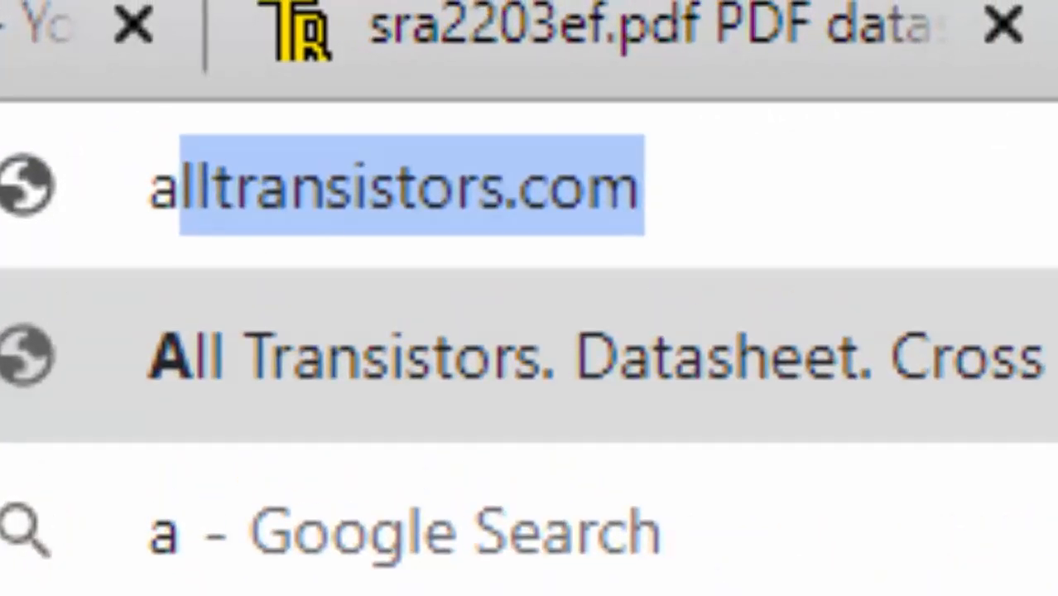
- Search SRA2203 and review its specs: pre-biased PNP, 22 kOhm resistors, 50 V, 0.1 A
{"action": "left_click", "coordinate": [398, 186]}
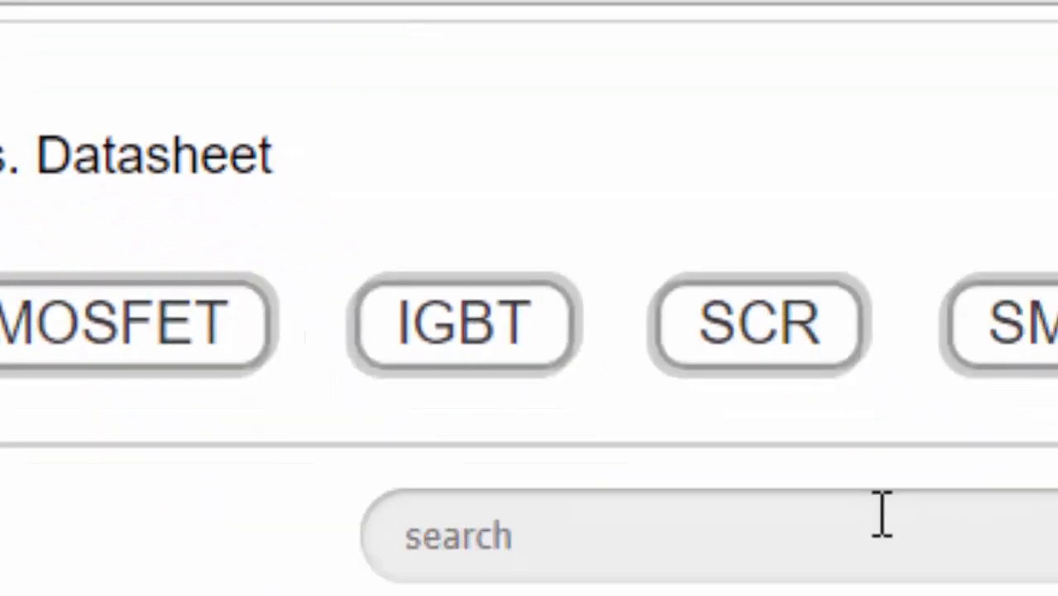
{"action": "type", "text": "sr"}
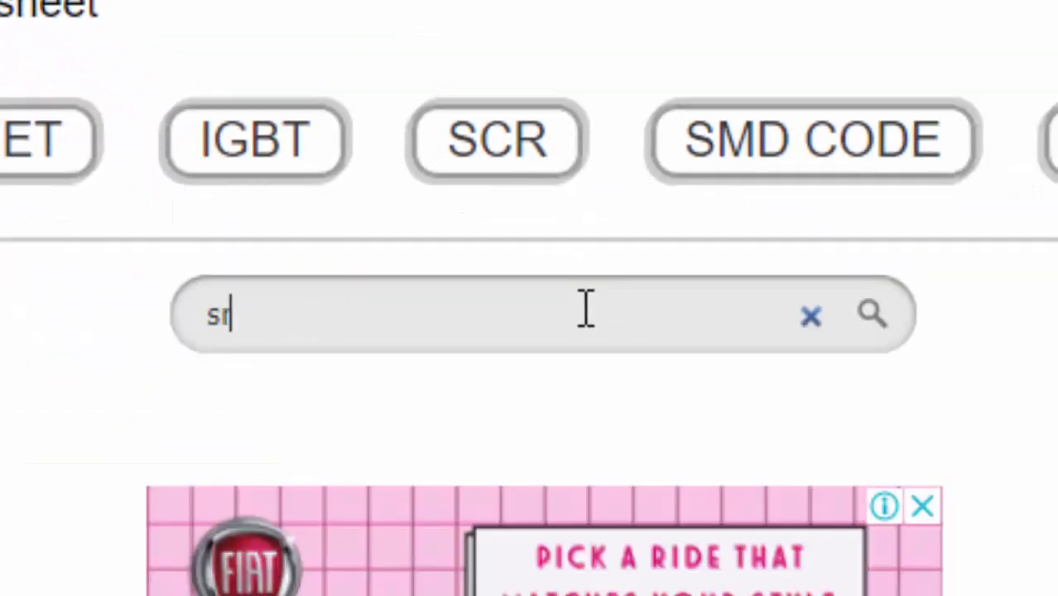
{"action": "type", "text": "RA2203"}
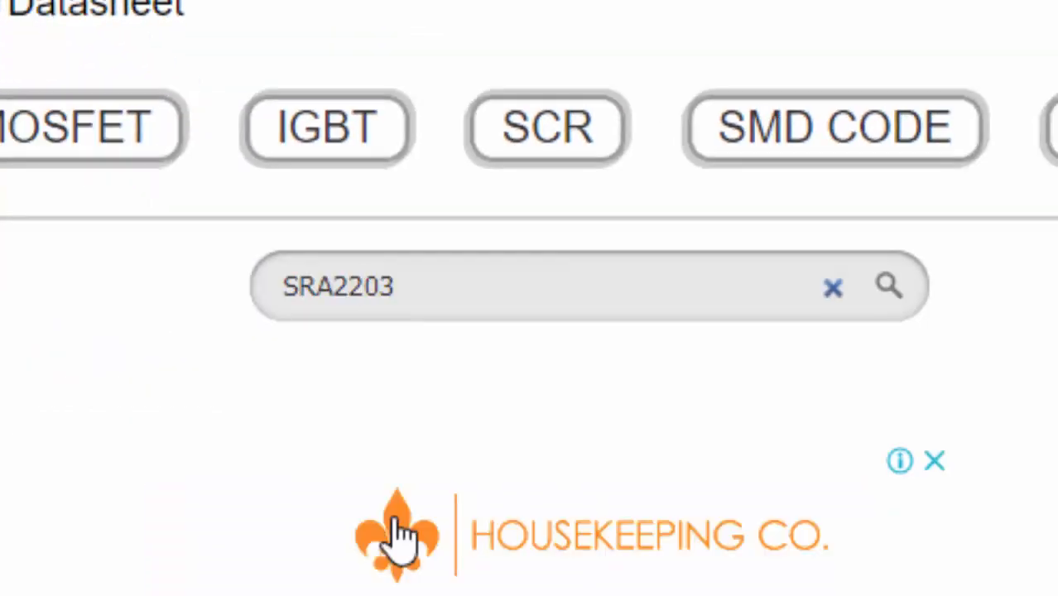
{"action": "left_click", "coordinate": [888, 286]}
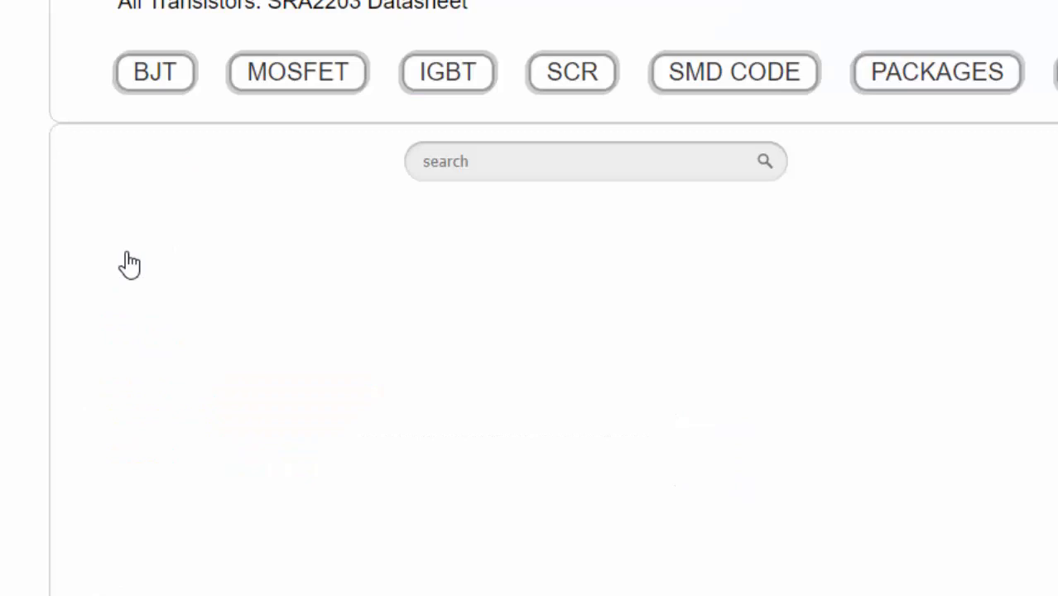
{"action": "scroll", "scroll_direction": "down", "scroll_amount": 3}
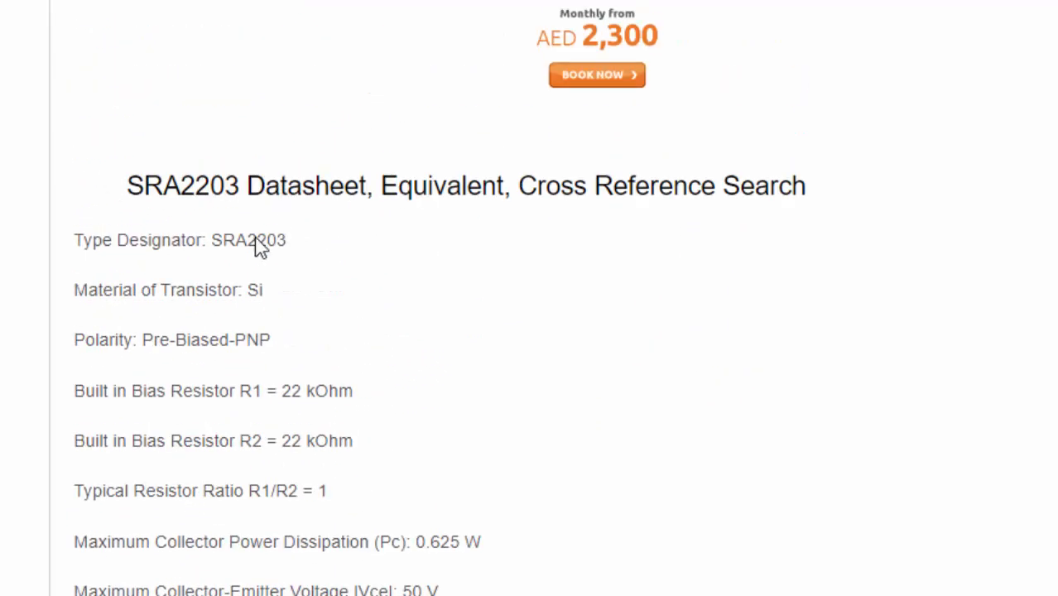
{"action": "mouse_move", "coordinate": [304, 242]}
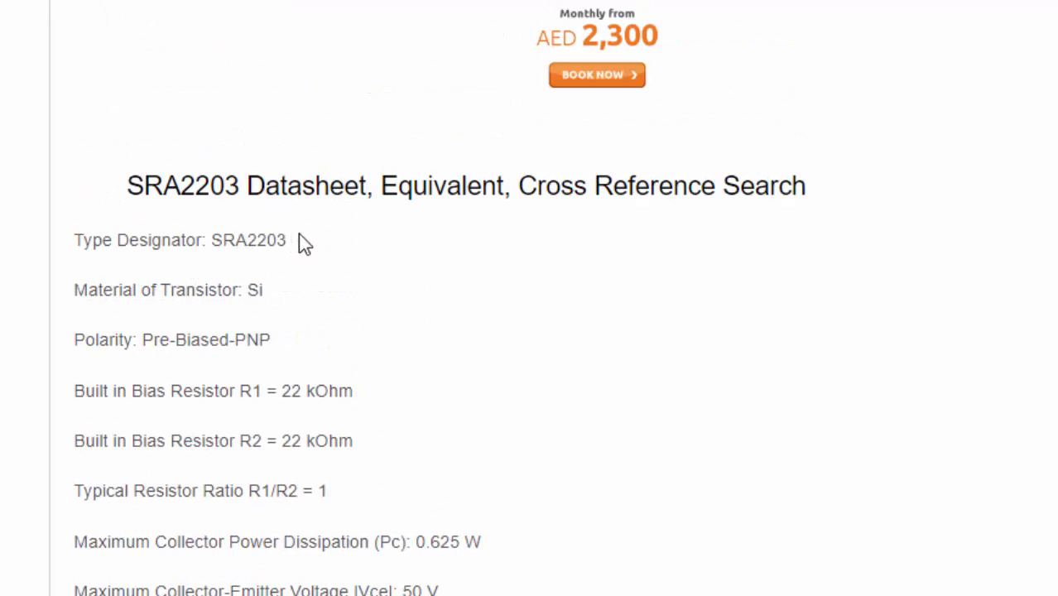
{"action": "mouse_move", "coordinate": [268, 250]}
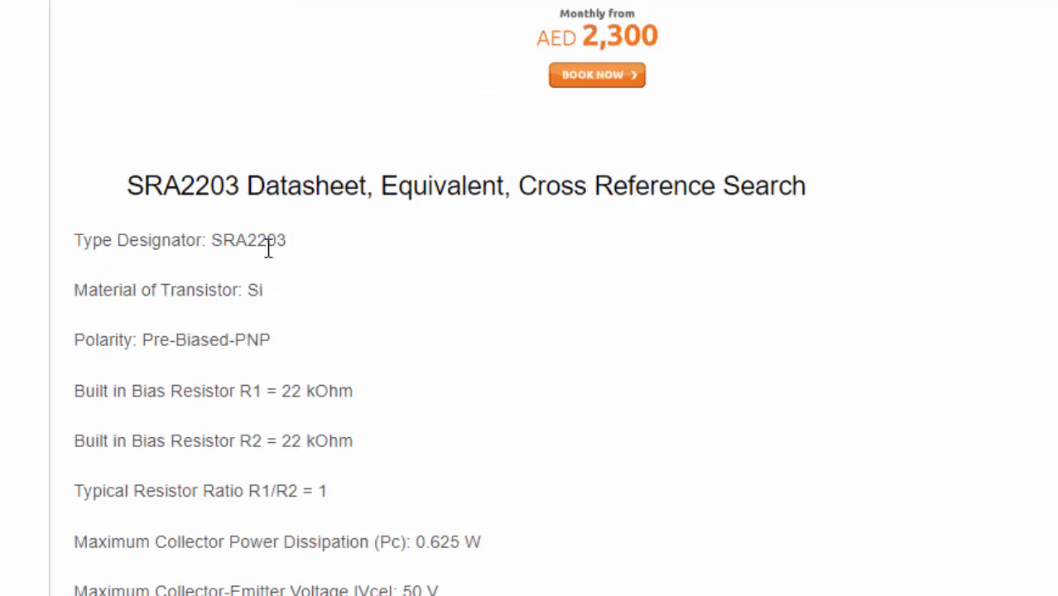
{"action": "mouse_move", "coordinate": [226, 470]}
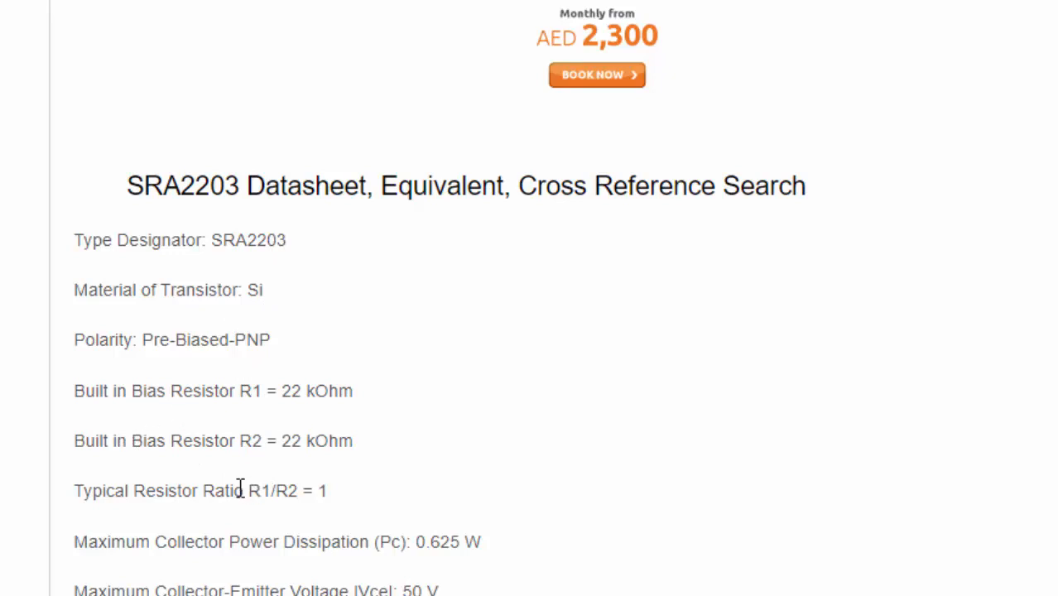
{"action": "scroll", "scroll_direction": "down", "scroll_amount": 3}
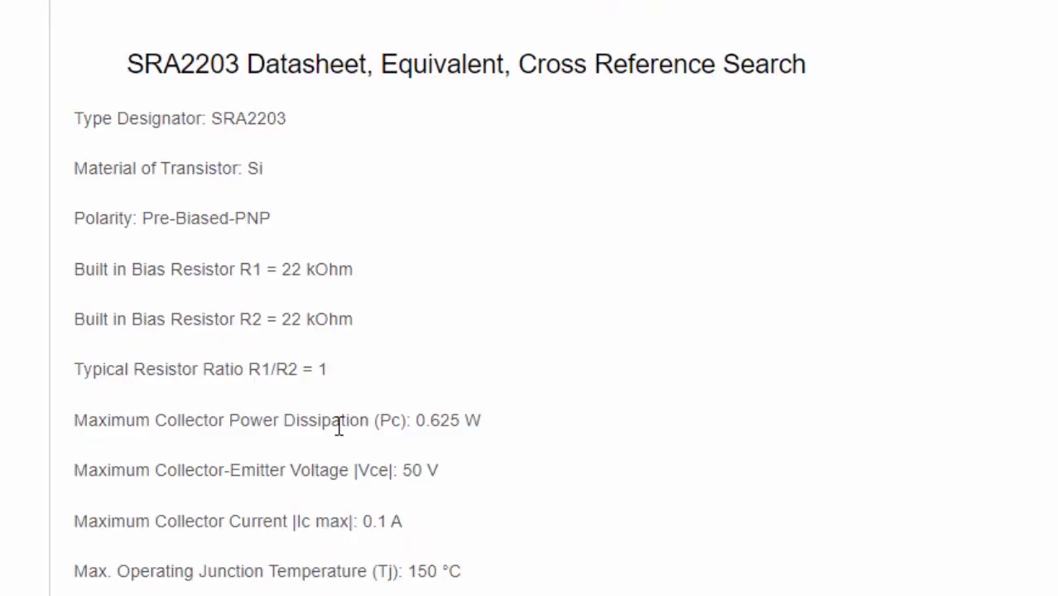
{"action": "scroll", "scroll_direction": "down", "scroll_amount": 3}
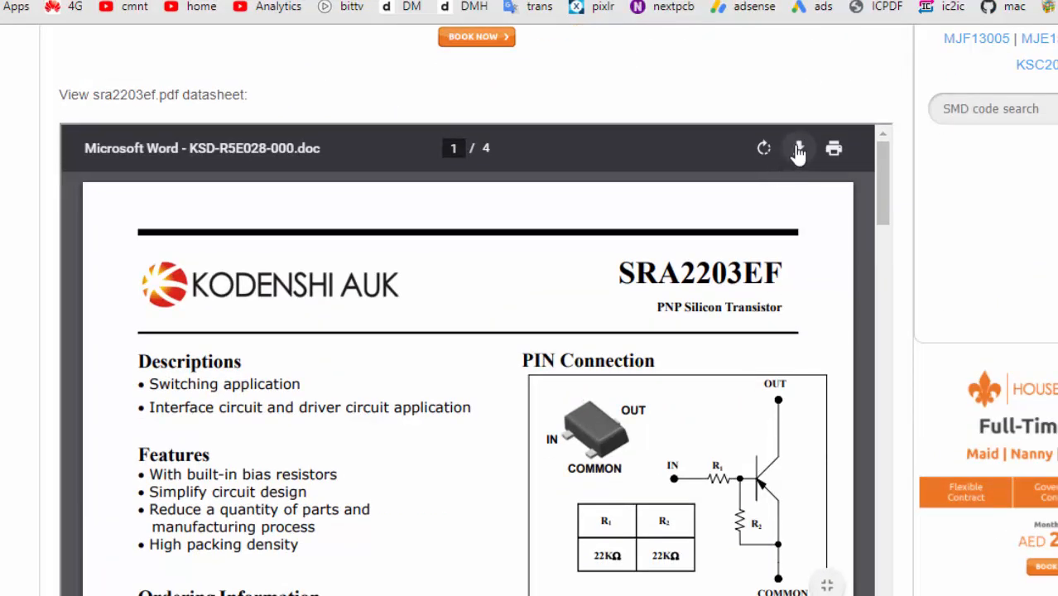
{"action": "left_click", "coordinate": [798, 147]}
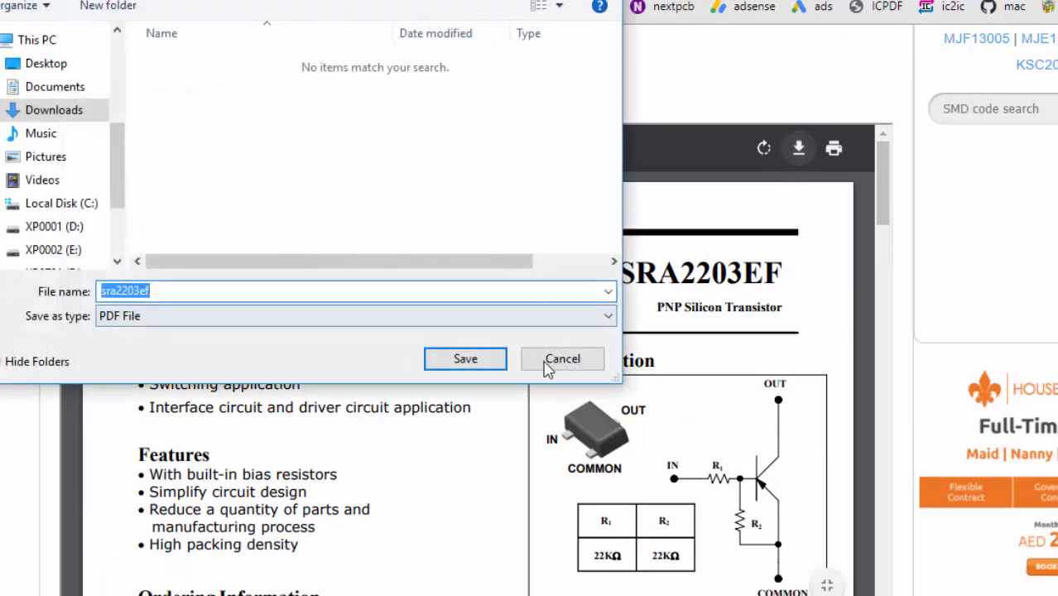
{"action": "left_click", "coordinate": [562, 358]}
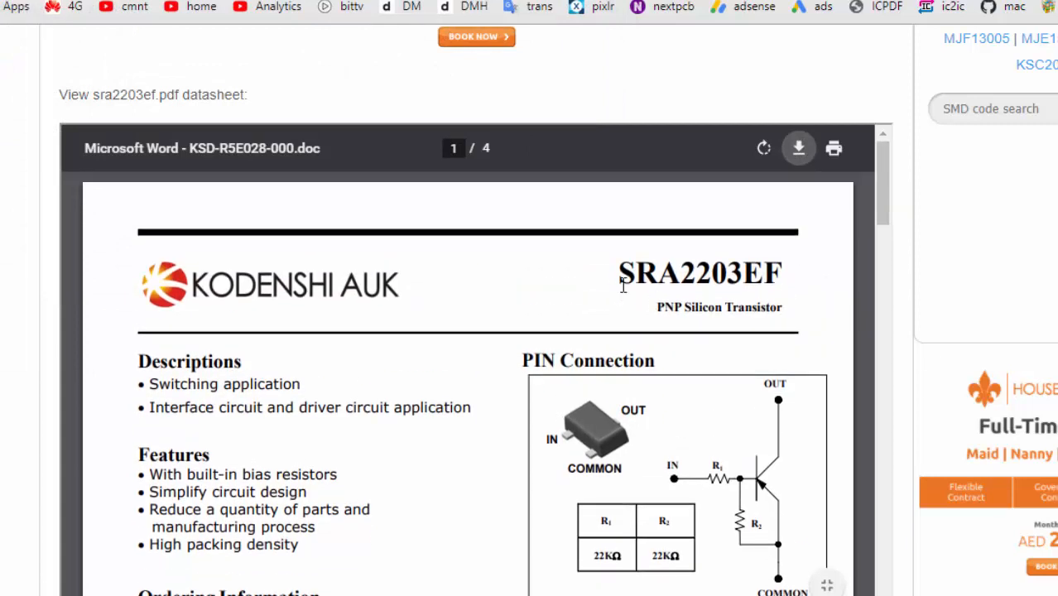
{"action": "mouse_move", "coordinate": [673, 287]}
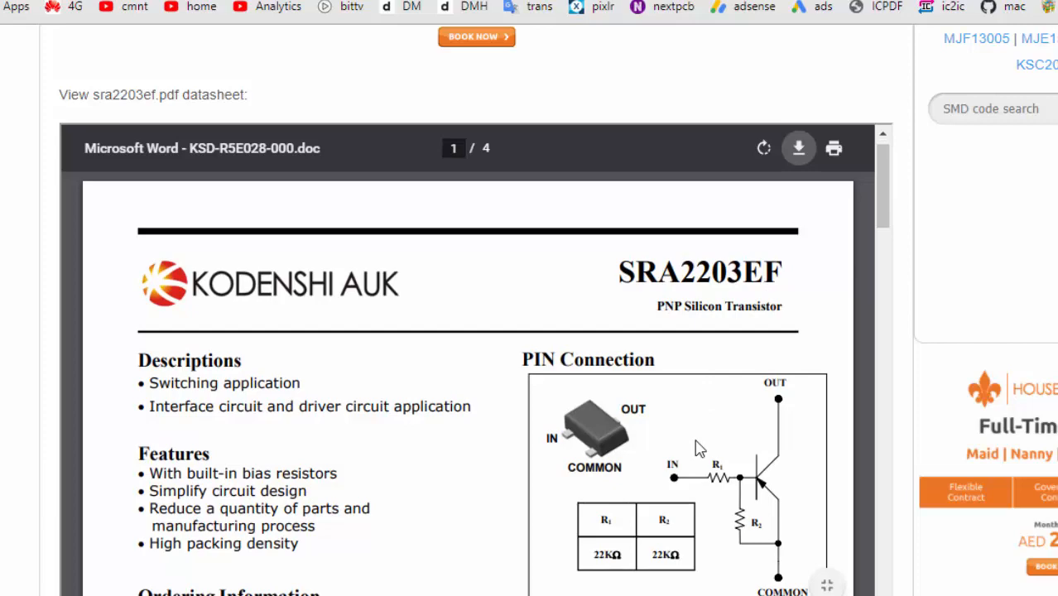
{"action": "scroll", "scroll_direction": "down", "scroll_amount": 3}
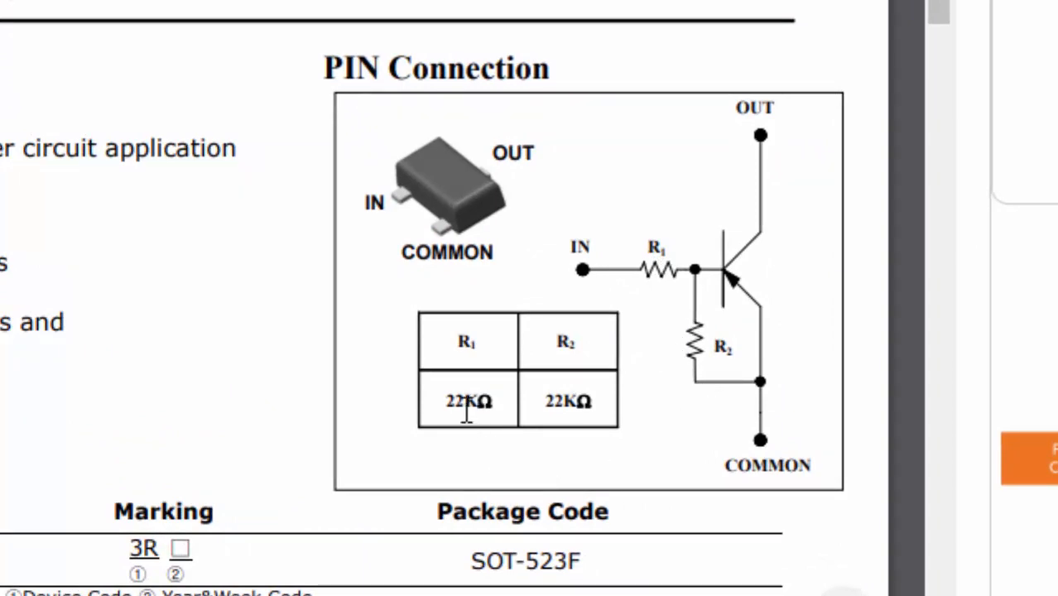
{"action": "scroll", "scroll_direction": "down", "scroll_amount": 3}
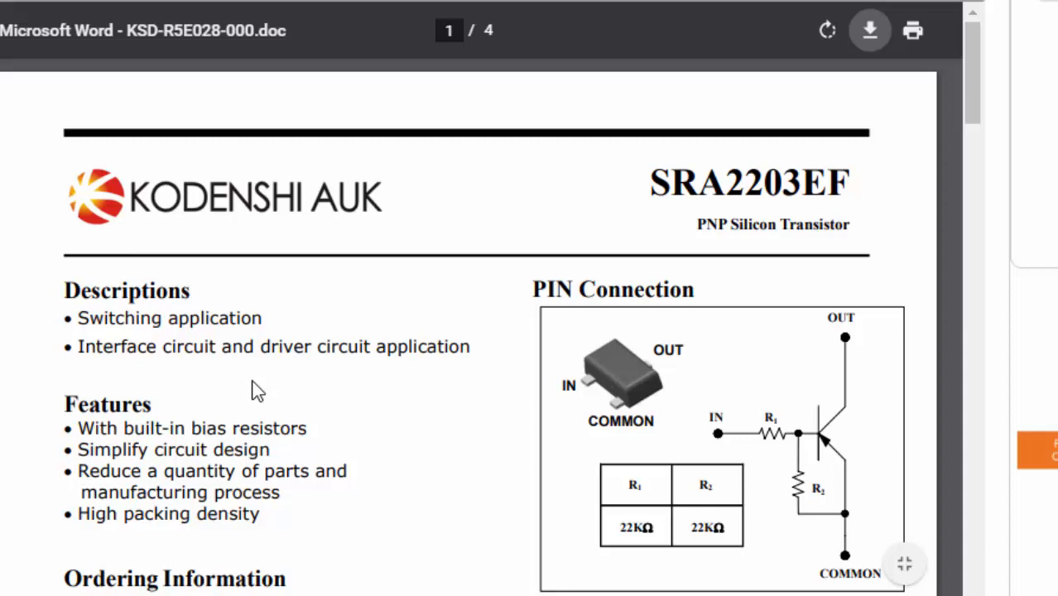
{"action": "mouse_move", "coordinate": [804, 520]}
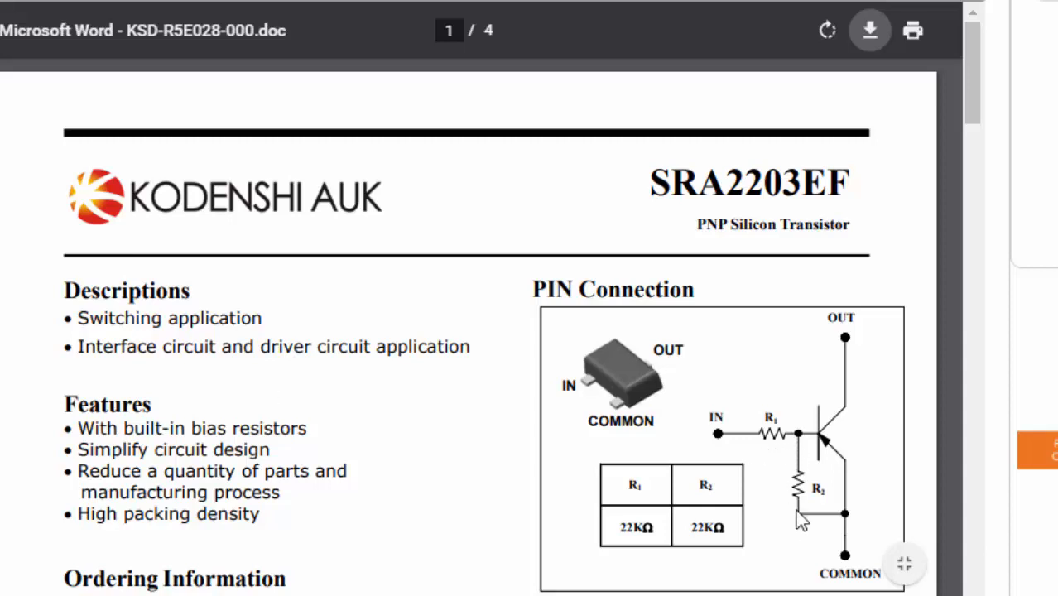
{"action": "mouse_move", "coordinate": [754, 426]}
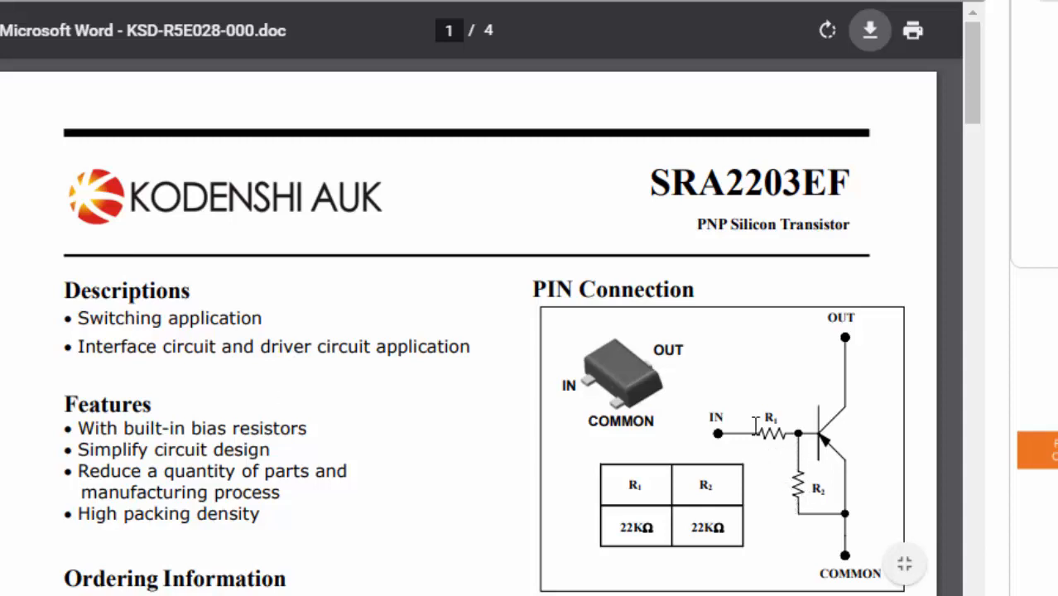
{"action": "scroll", "scroll_direction": "down", "scroll_amount": 3}
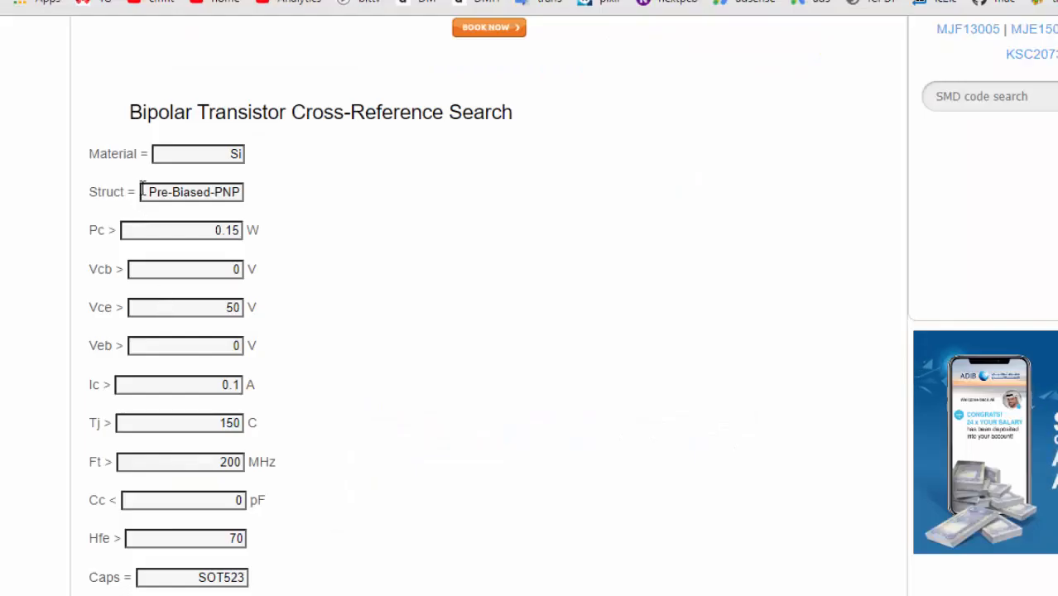
- Run the prefilled Cross Reference Search, listing SOT523 equivalents like DDTA113TE and DDTA123TE
{"action": "scroll", "scroll_direction": "down", "scroll_amount": 3}
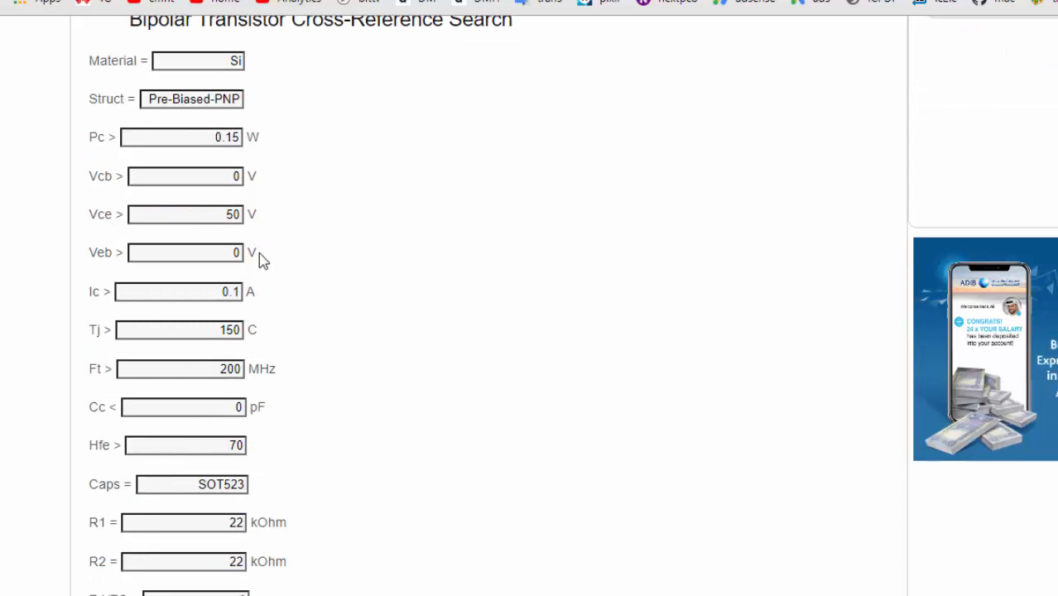
{"action": "mouse_move", "coordinate": [251, 313]}
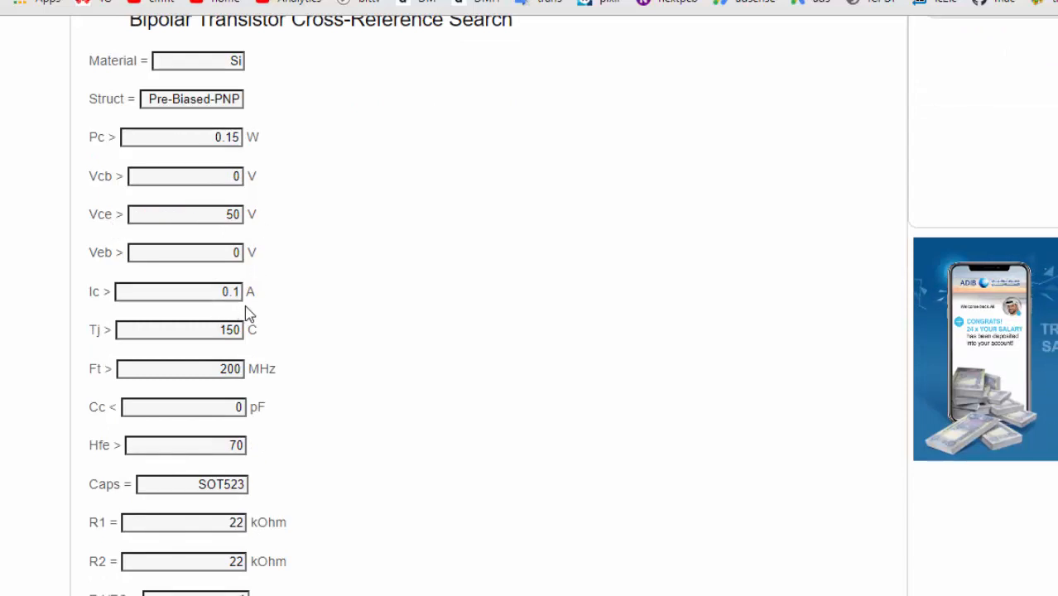
{"action": "mouse_move", "coordinate": [336, 407]}
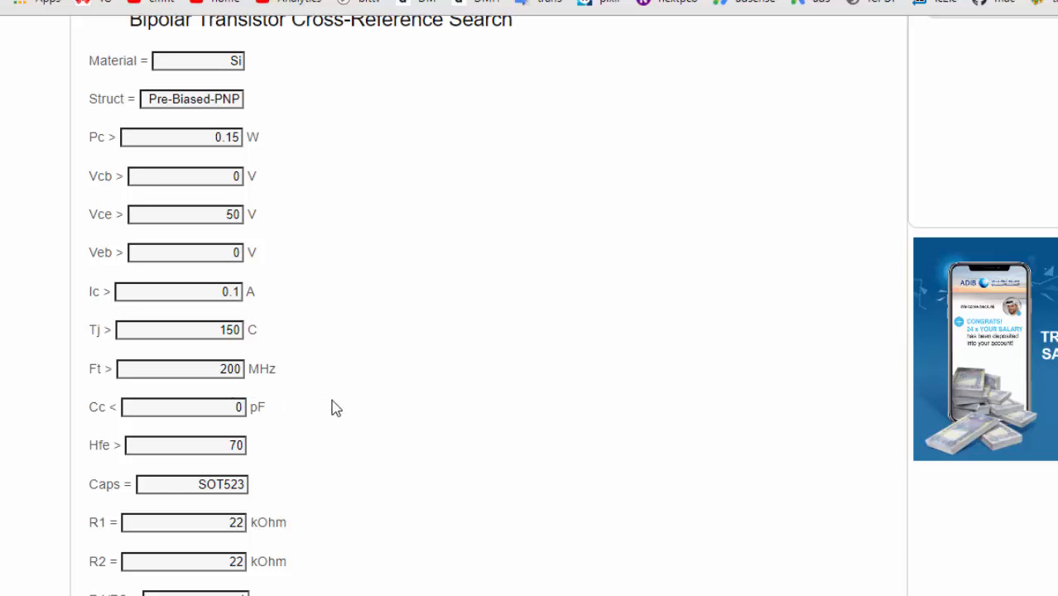
{"action": "left_click", "coordinate": [121, 266]}
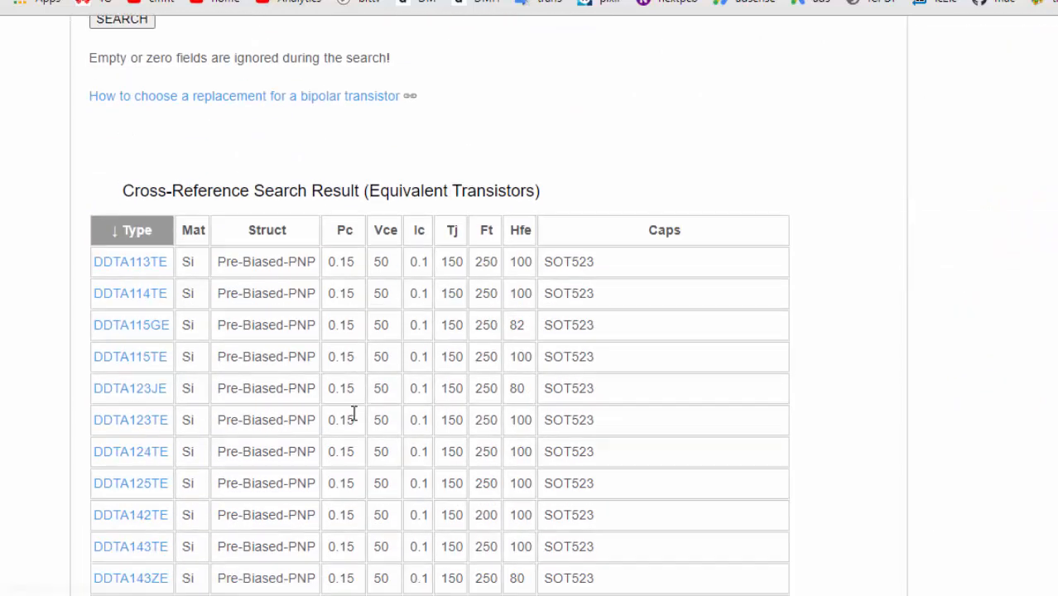
{"action": "scroll", "scroll_direction": "down", "scroll_amount": 3}
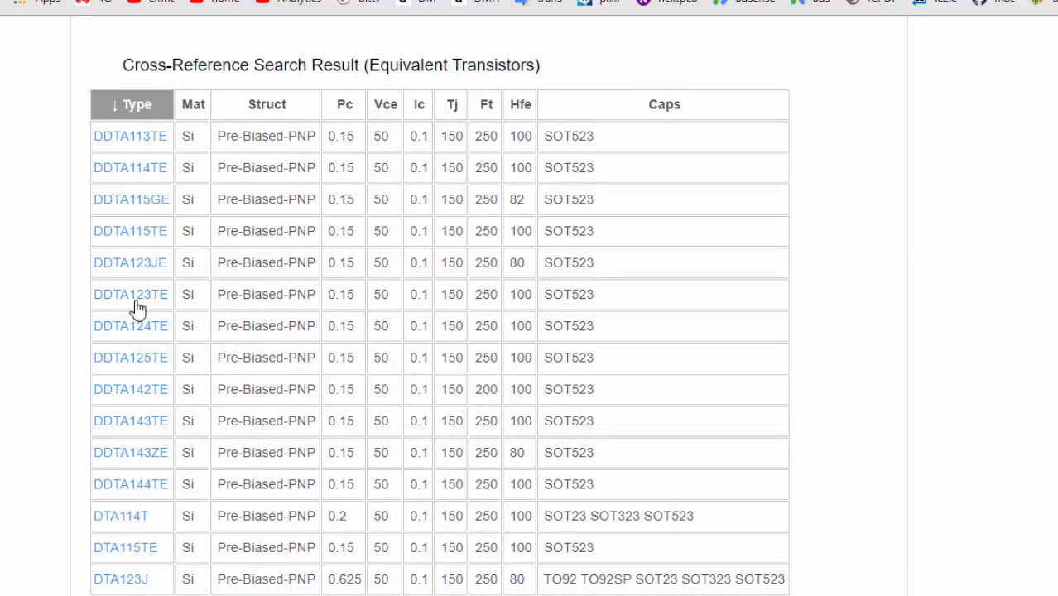
{"action": "scroll", "scroll_direction": "down", "scroll_amount": 3}
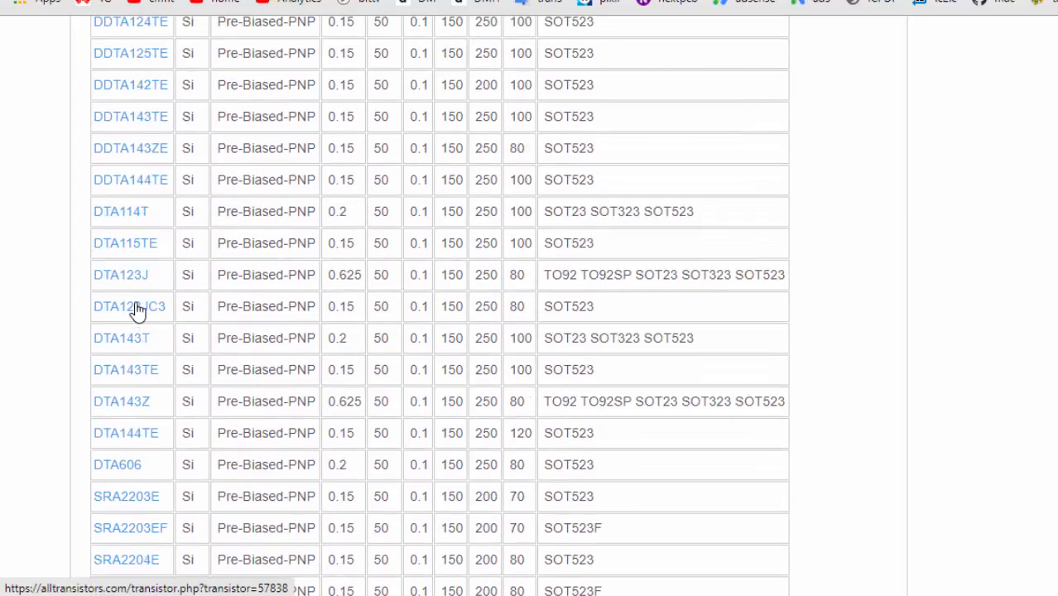
{"action": "scroll", "scroll_direction": "down", "scroll_amount": 3}
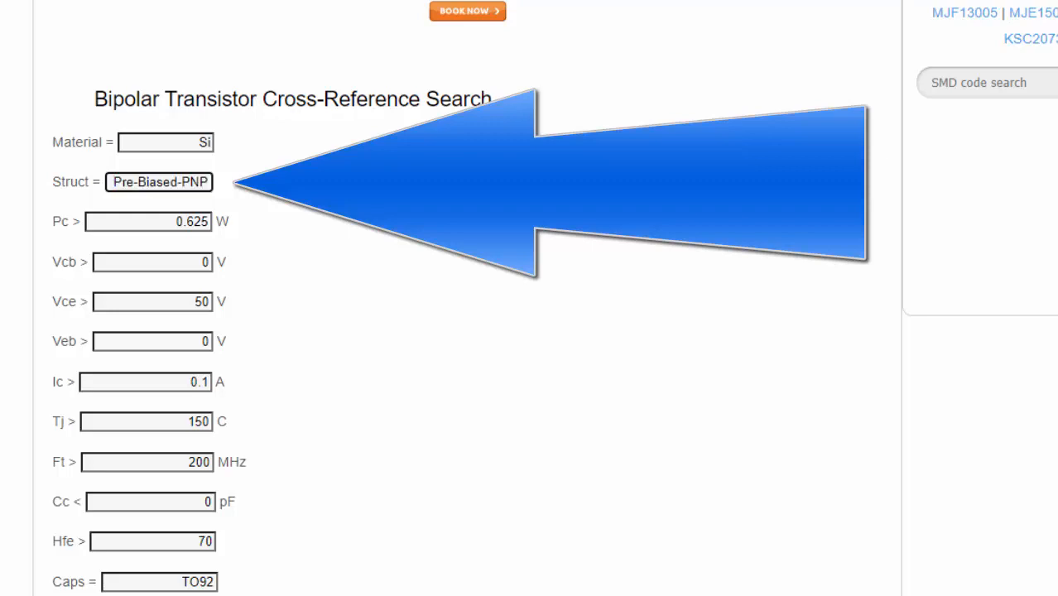
- Change the structure from Pre-Biased-PNP to PNP and rerun the cross-reference search
{"action": "double_click", "coordinate": [143, 181]}
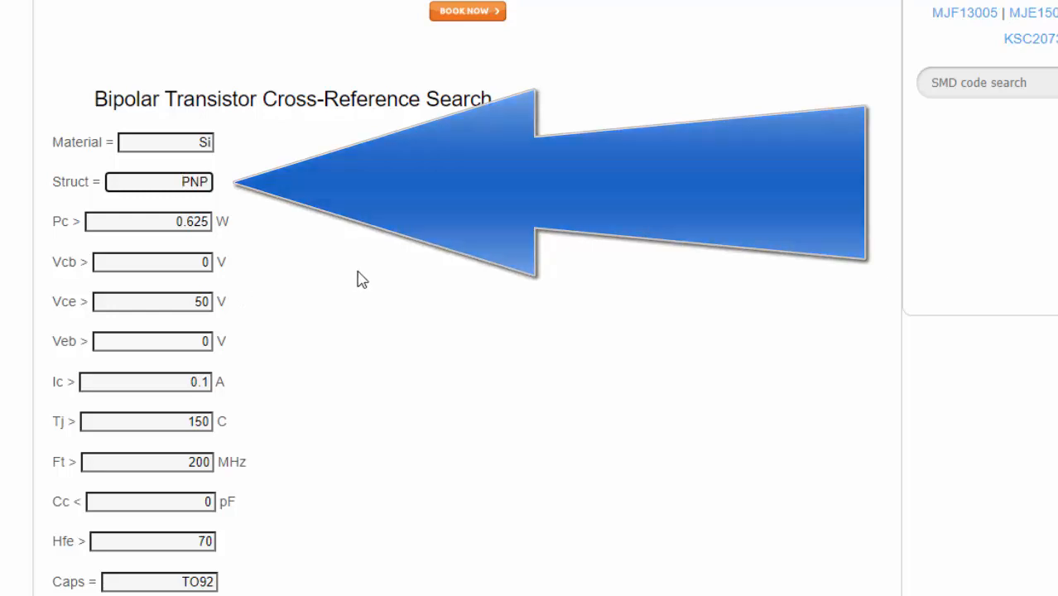
{"action": "scroll", "scroll_direction": "down", "scroll_amount": 3}
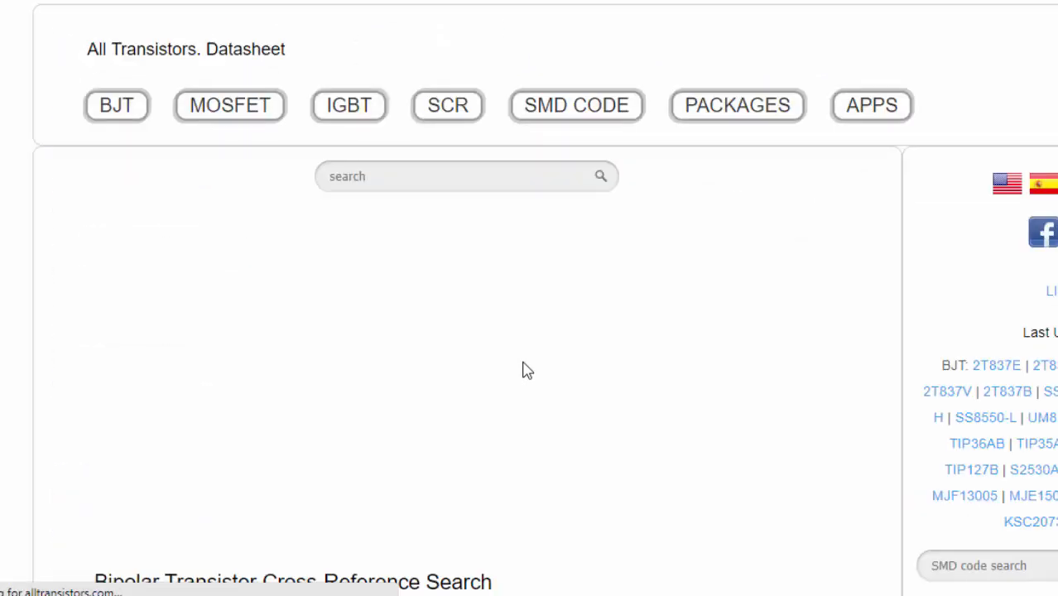
{"action": "scroll", "scroll_direction": "down", "scroll_amount": 3}
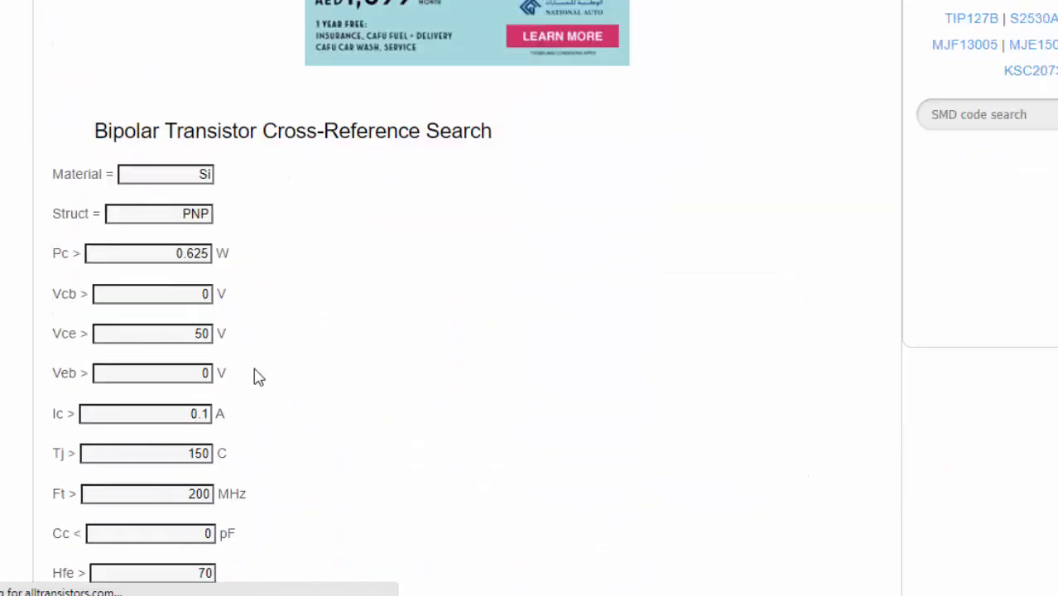
{"action": "scroll", "scroll_direction": "down", "scroll_amount": 3}
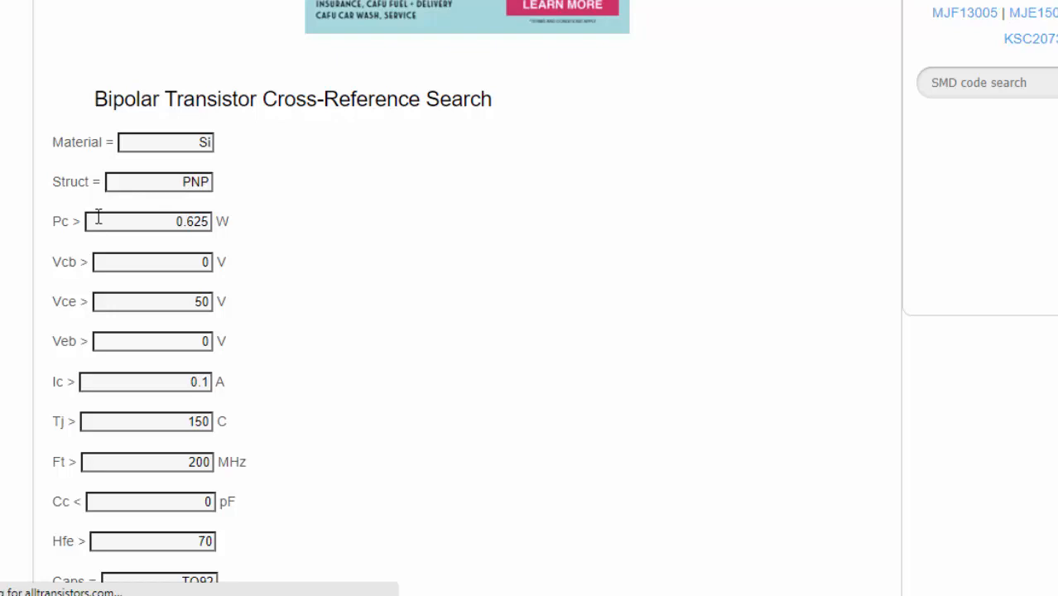
{"action": "mouse_move", "coordinate": [182, 253]}
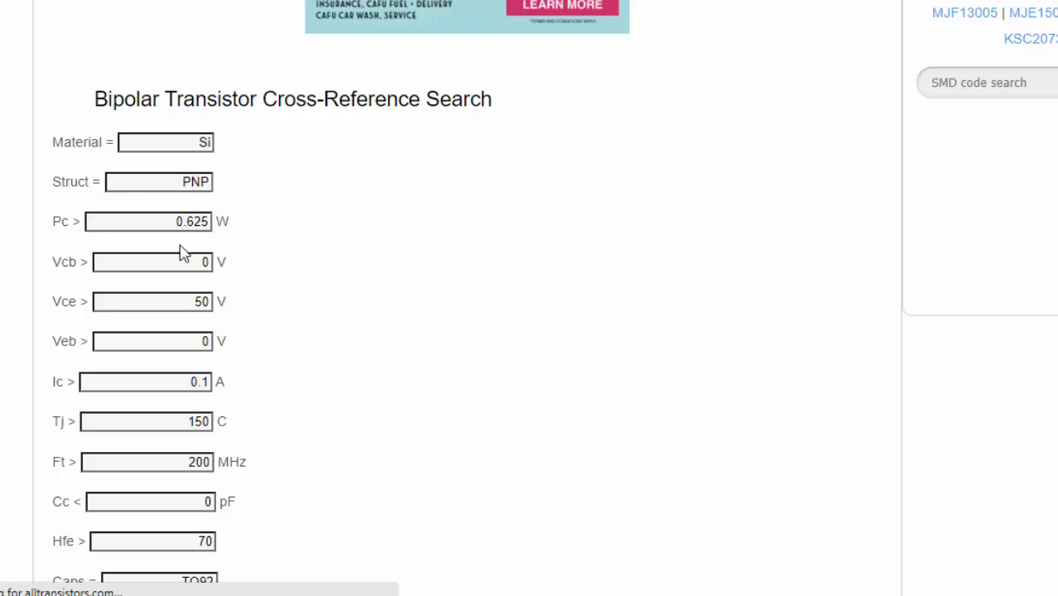
{"action": "scroll", "scroll_direction": "down", "scroll_amount": 3}
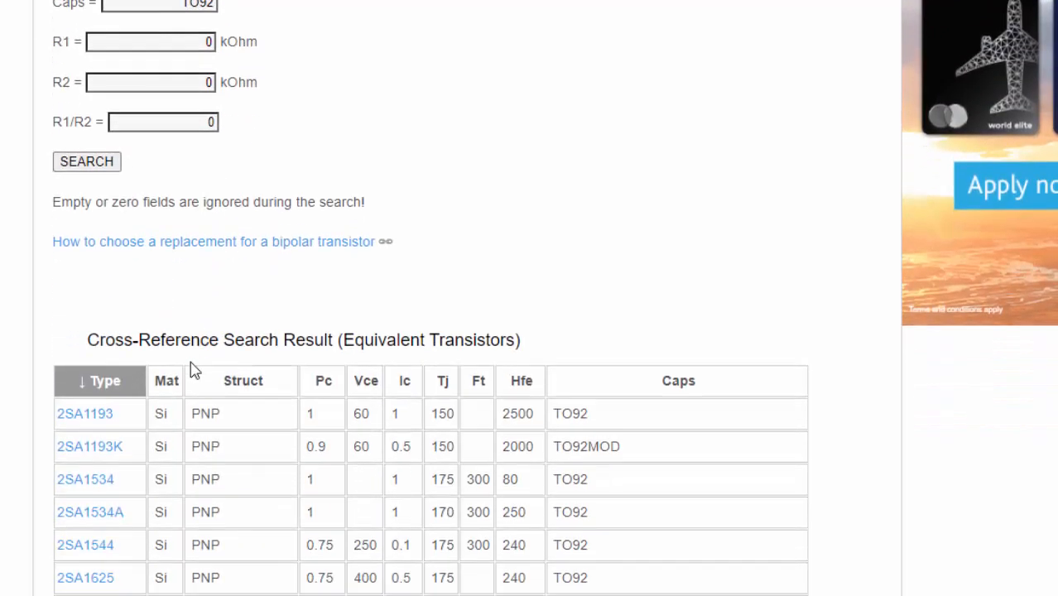
- Scroll through the TO92 PNP equivalents table, including parts like DTA123J
{"action": "scroll", "scroll_direction": "up", "scroll_amount": 3}
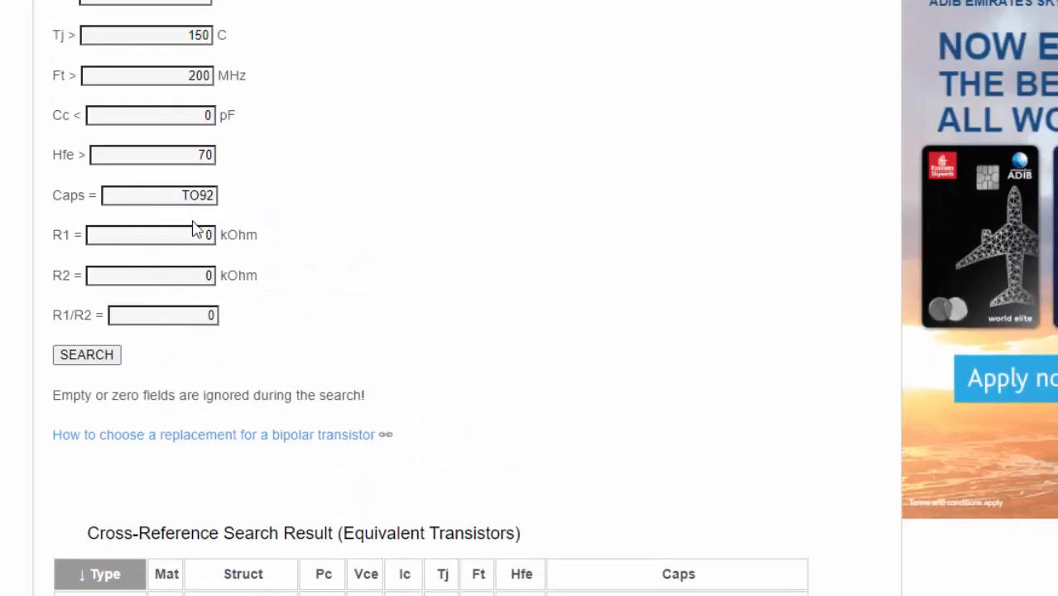
{"action": "scroll", "scroll_direction": "down", "scroll_amount": 3}
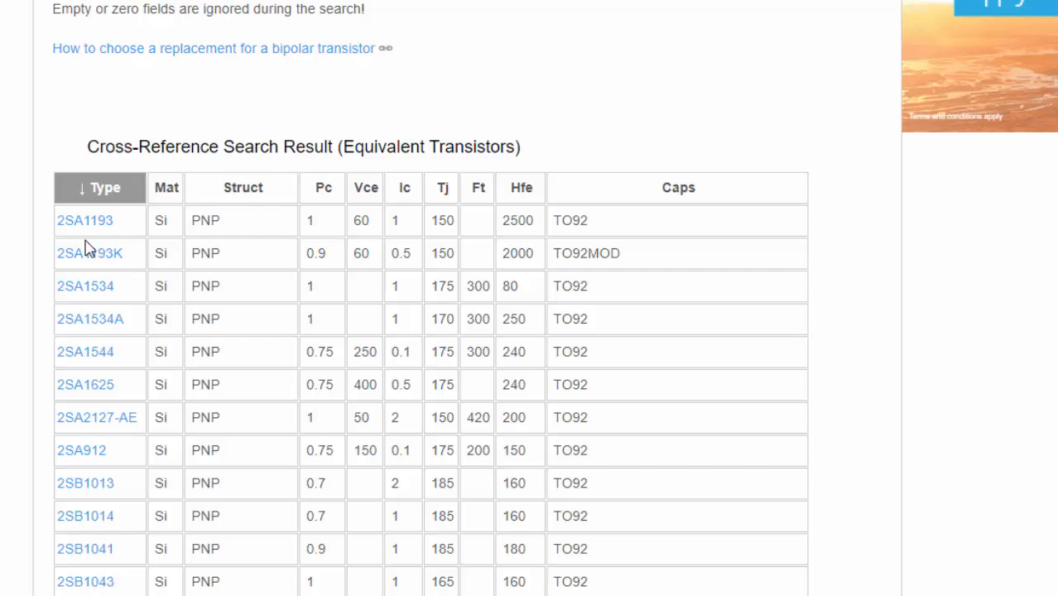
{"action": "mouse_move", "coordinate": [102, 306]}
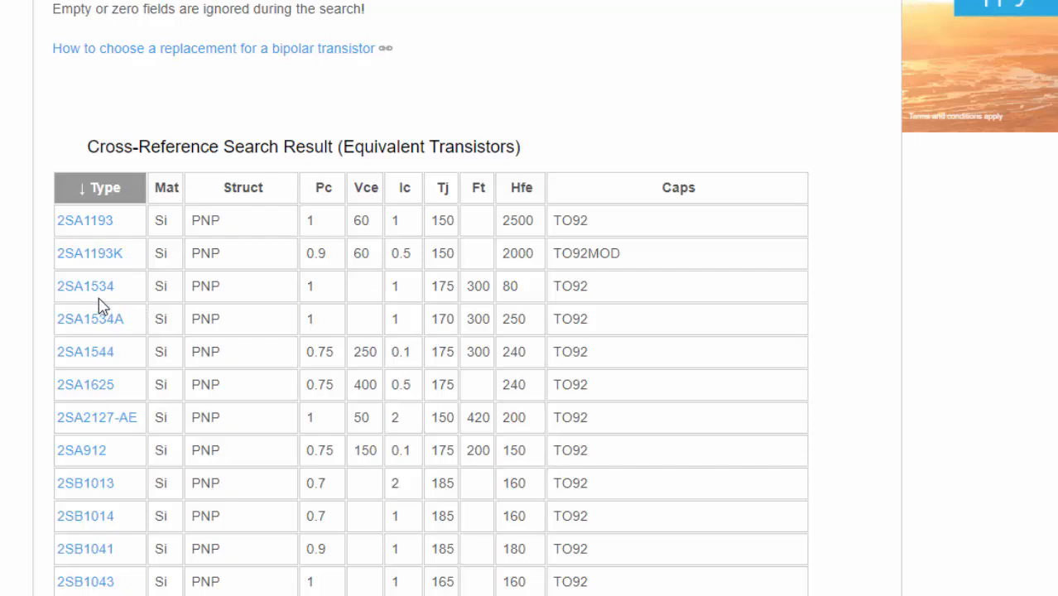
{"action": "scroll", "scroll_direction": "down", "scroll_amount": 3}
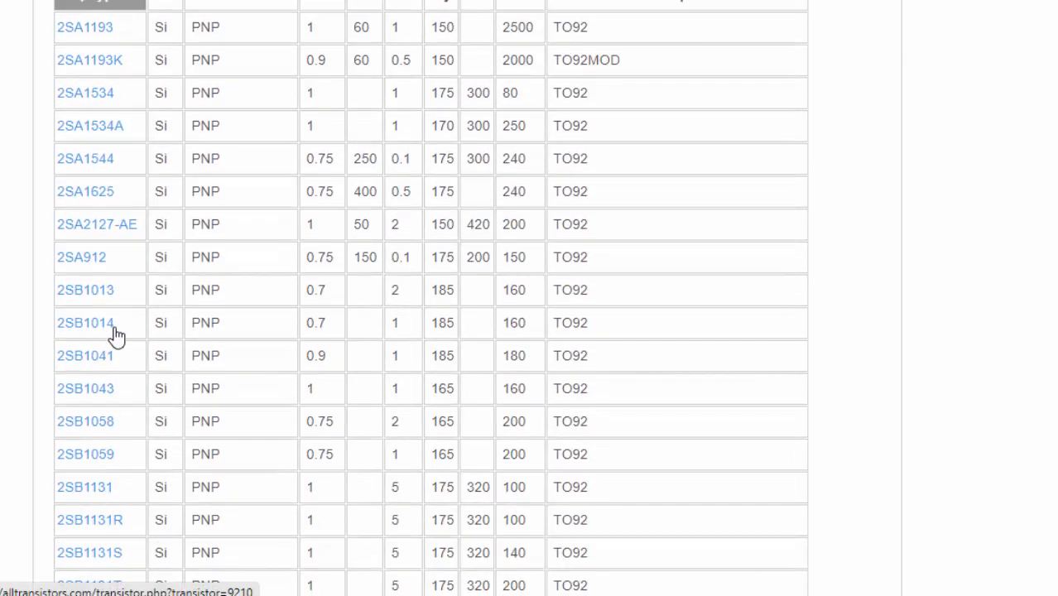
{"action": "scroll", "scroll_direction": "down", "scroll_amount": 3}
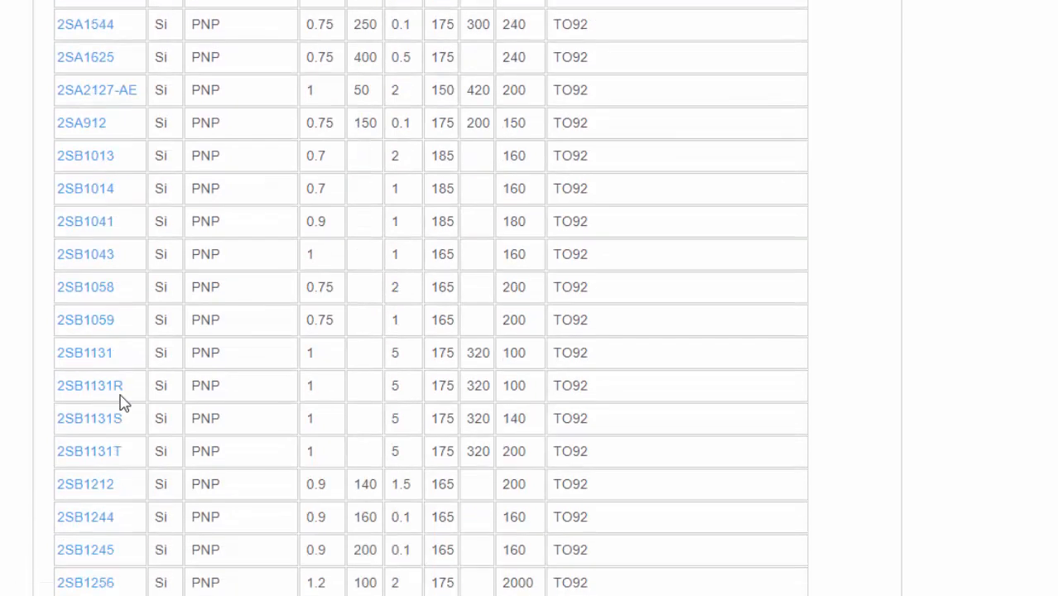
{"action": "scroll", "scroll_direction": "down", "scroll_amount": 3}
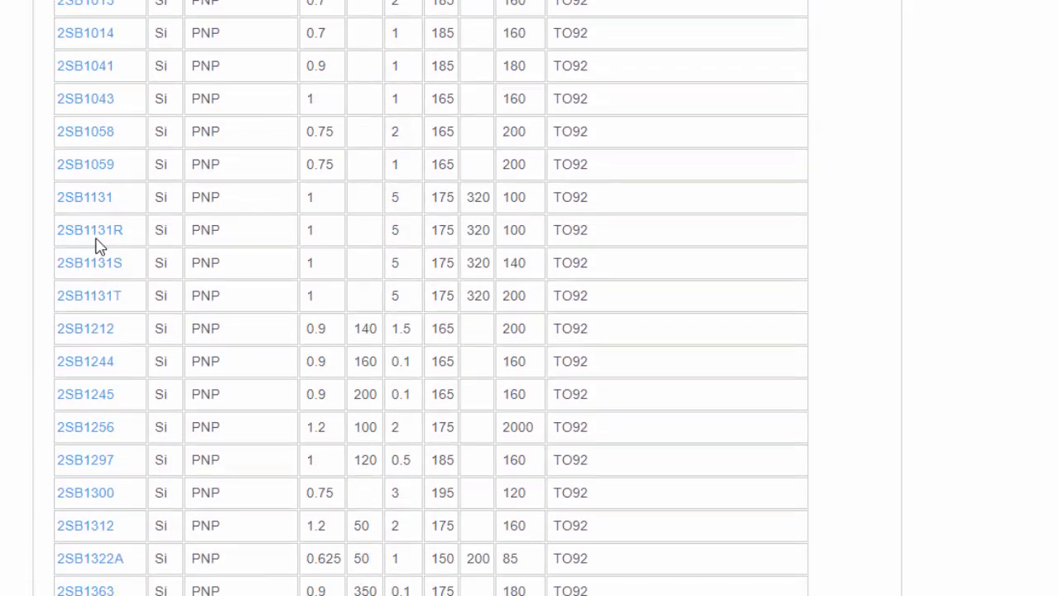
{"action": "scroll", "scroll_direction": "down", "scroll_amount": 3}
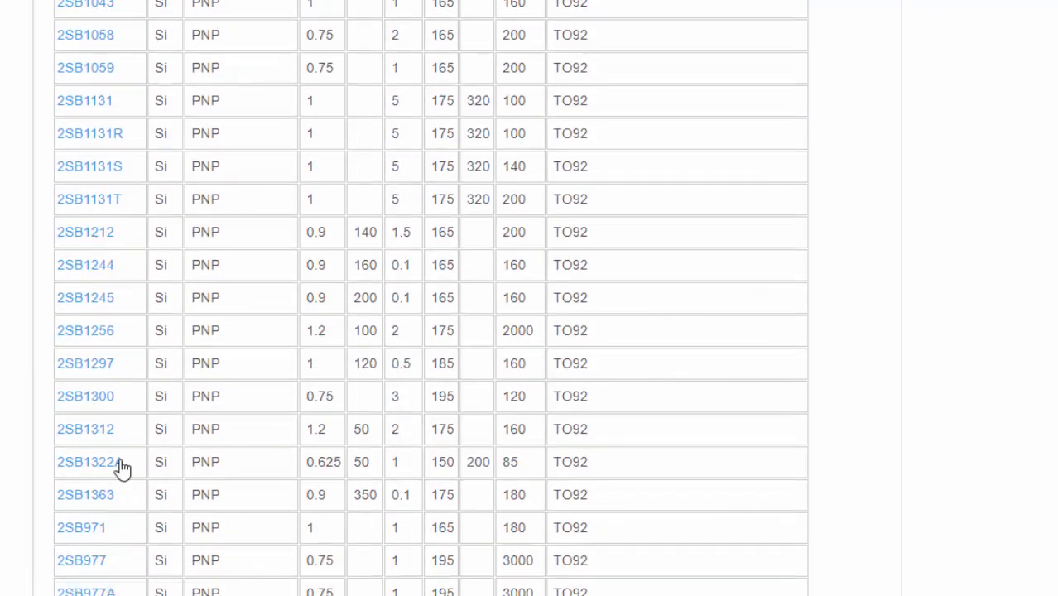
{"action": "scroll", "scroll_direction": "down", "scroll_amount": 3}
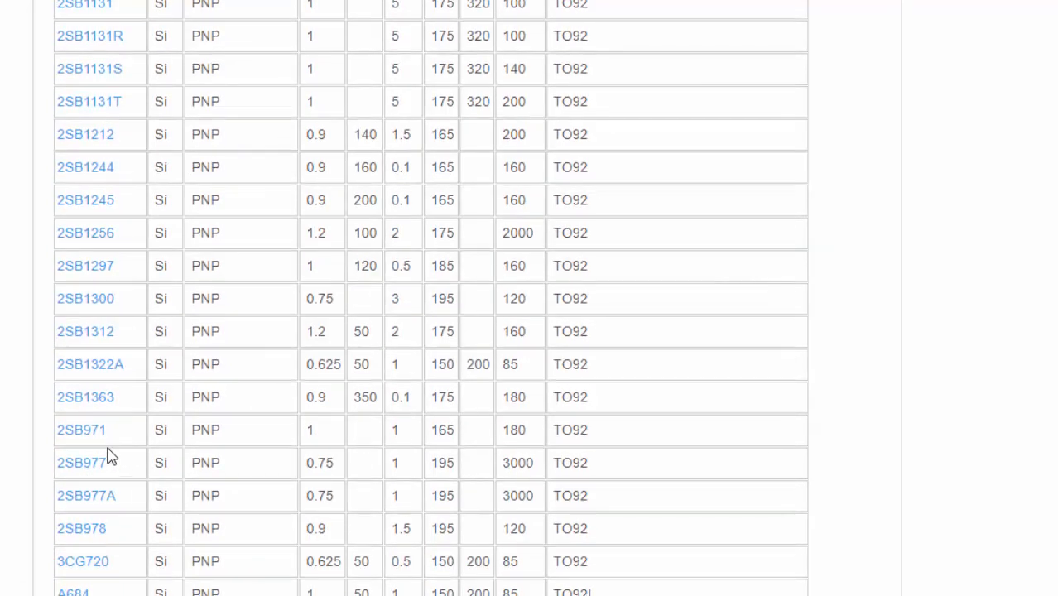
{"action": "scroll", "scroll_direction": "down", "scroll_amount": 3}
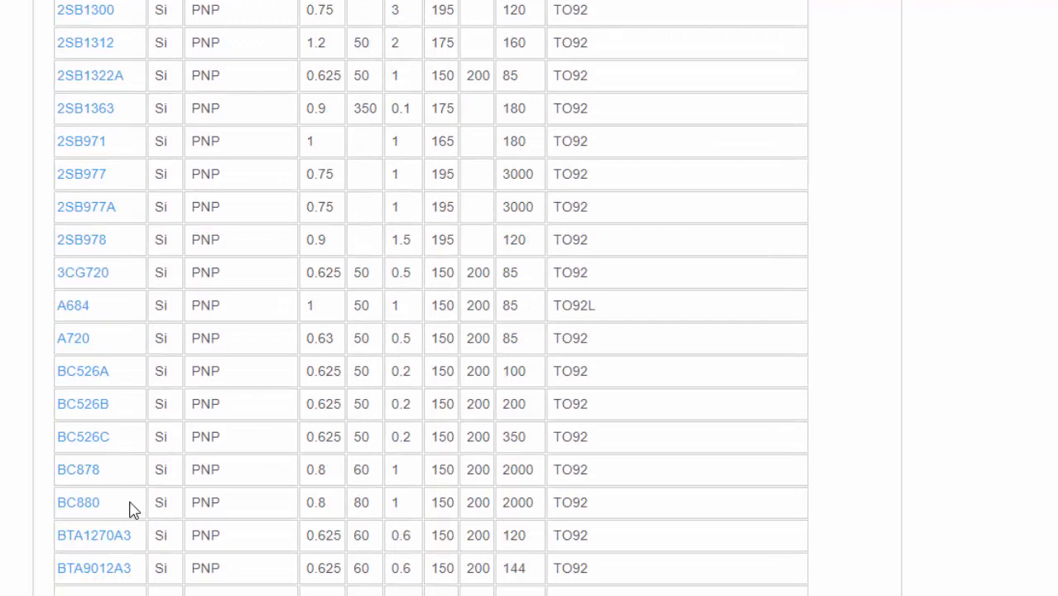
{"action": "mouse_move", "coordinate": [98, 453]}
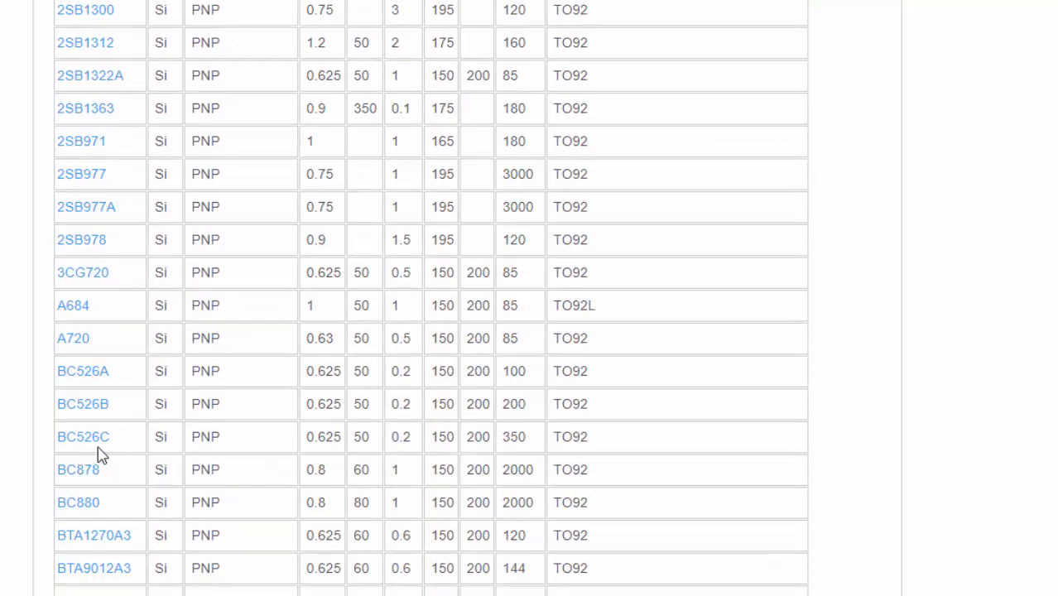
{"action": "mouse_move", "coordinate": [389, 422]}
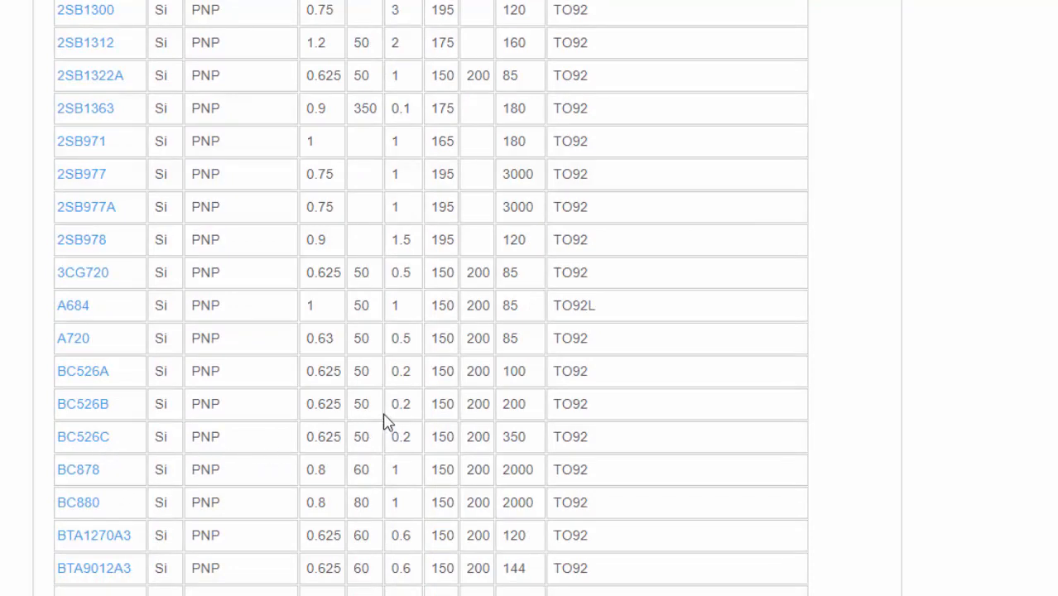
{"action": "mouse_move", "coordinate": [429, 336]}
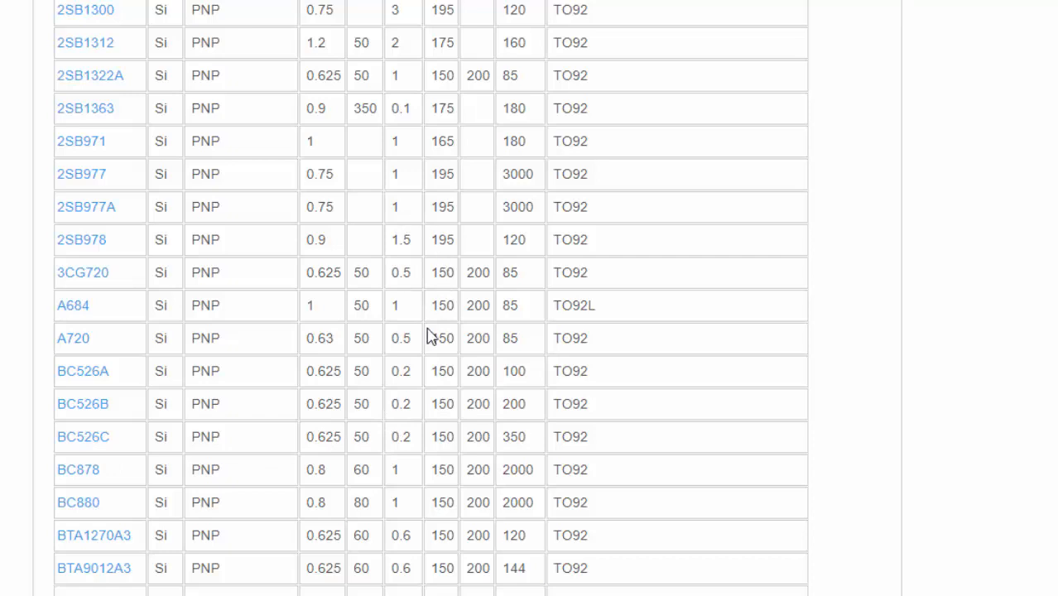
{"action": "scroll", "scroll_direction": "down", "scroll_amount": 3}
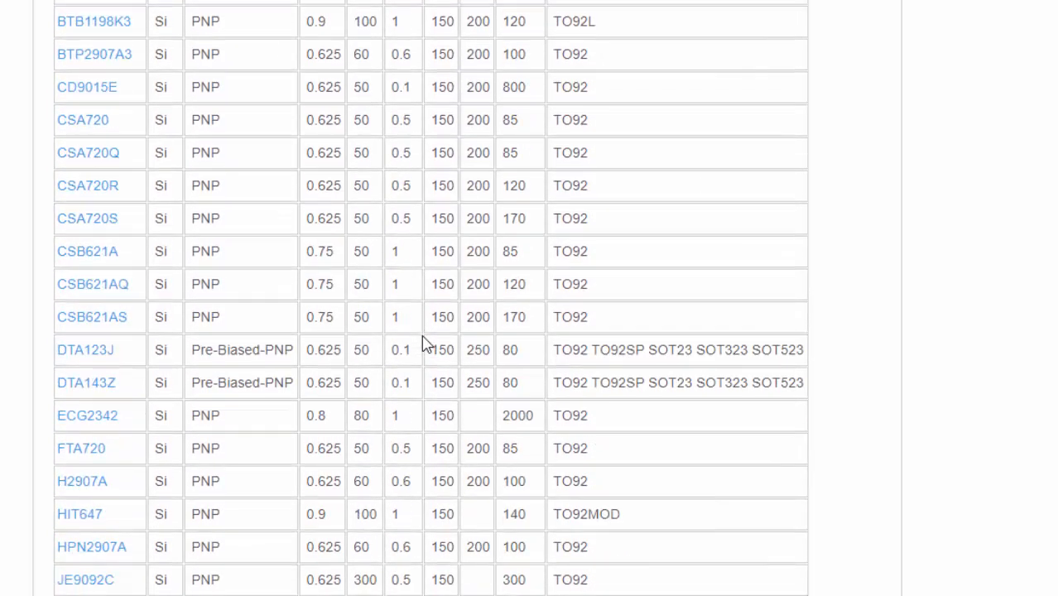
{"action": "scroll", "scroll_direction": "down", "scroll_amount": 3}
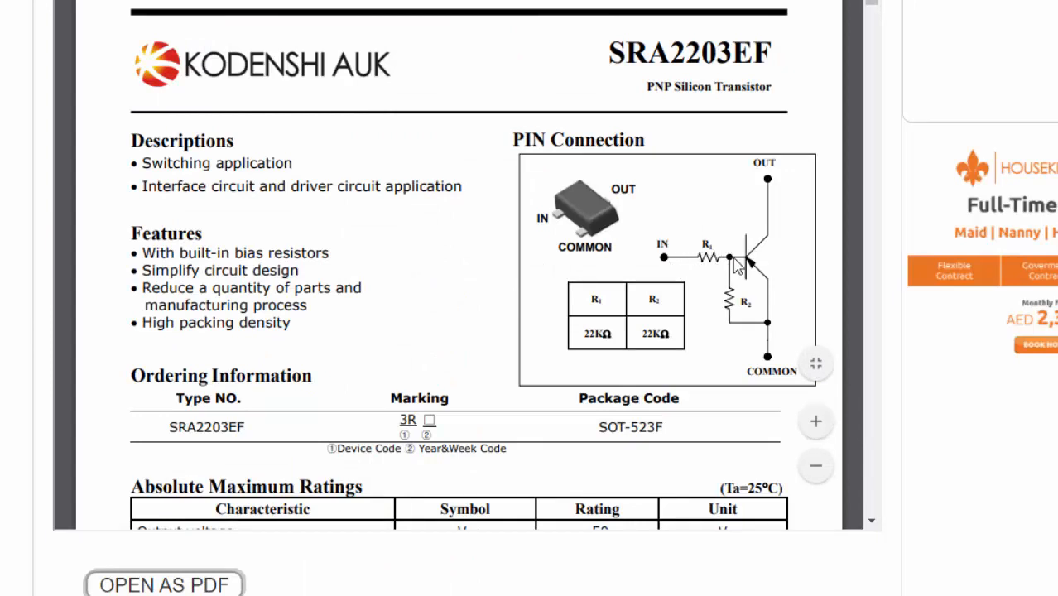
{"action": "mouse_move", "coordinate": [790, 319]}
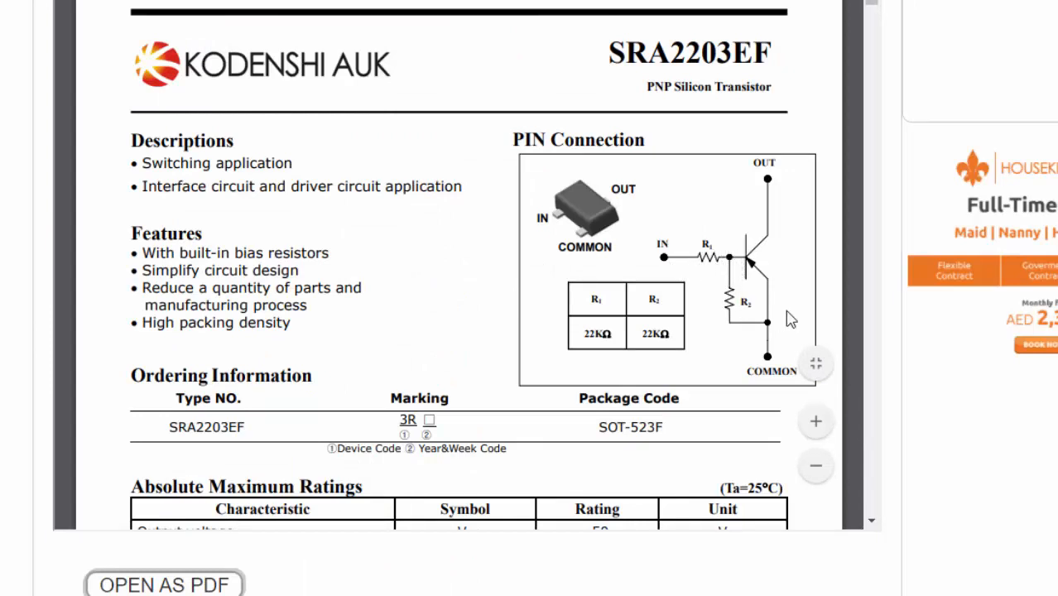
{"action": "mouse_move", "coordinate": [733, 313]}
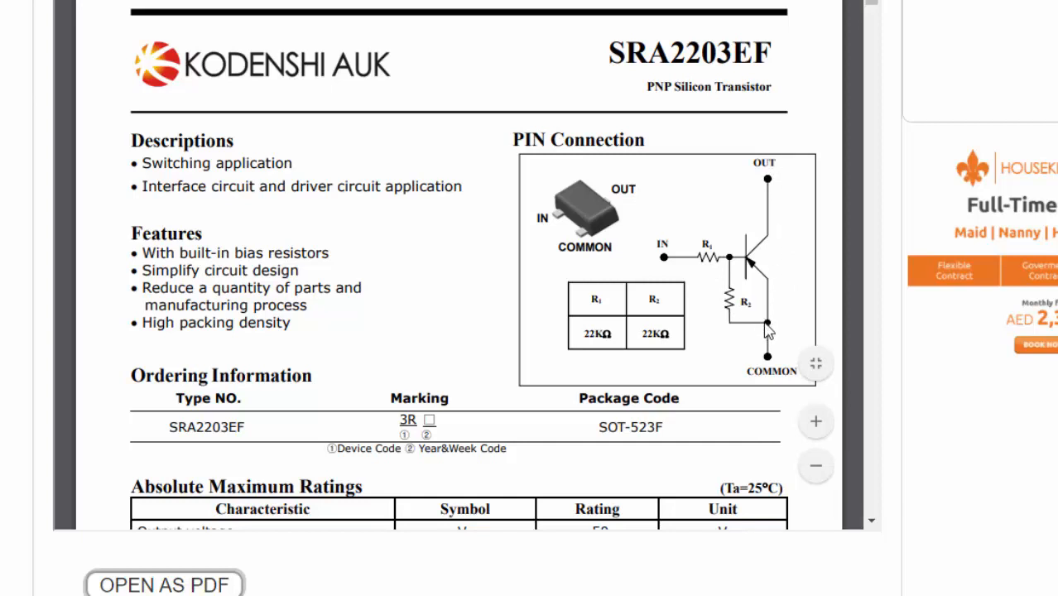
{"action": "mouse_move", "coordinate": [750, 332]}
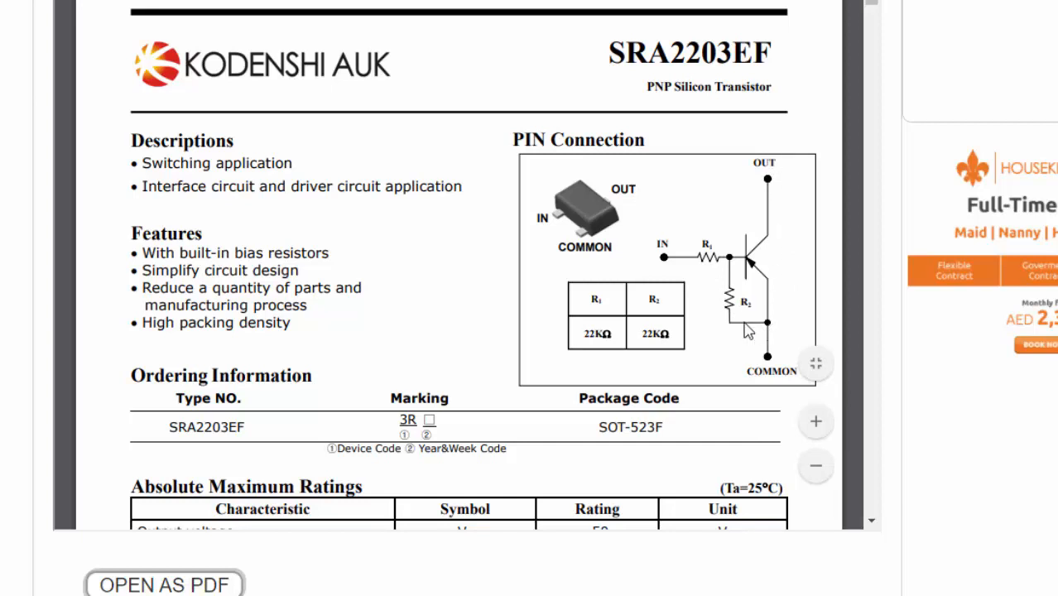
{"action": "mouse_move", "coordinate": [735, 267]}
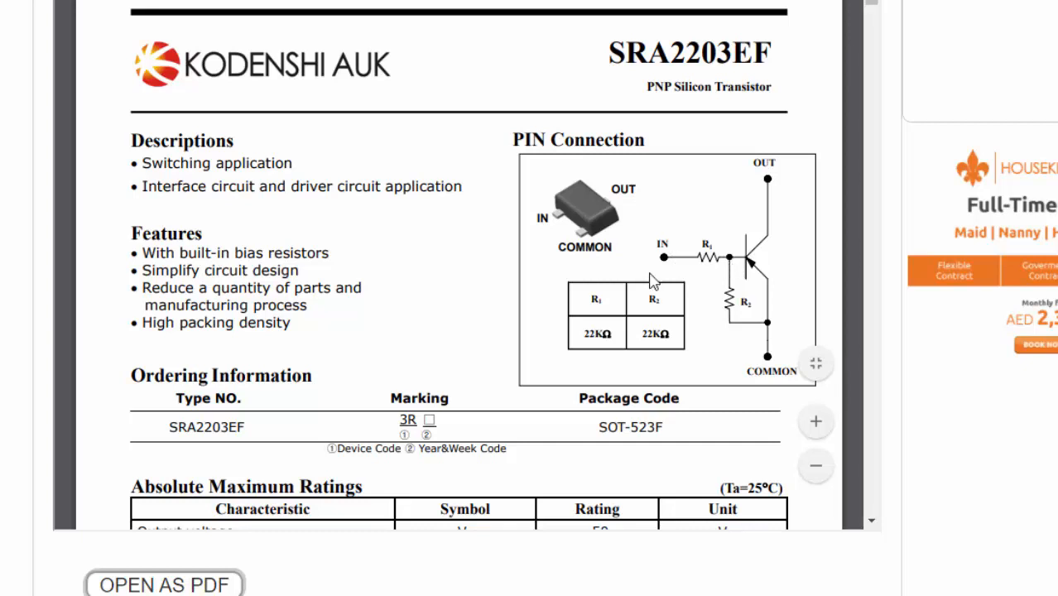
{"action": "scroll", "scroll_direction": "down", "scroll_amount": 3}
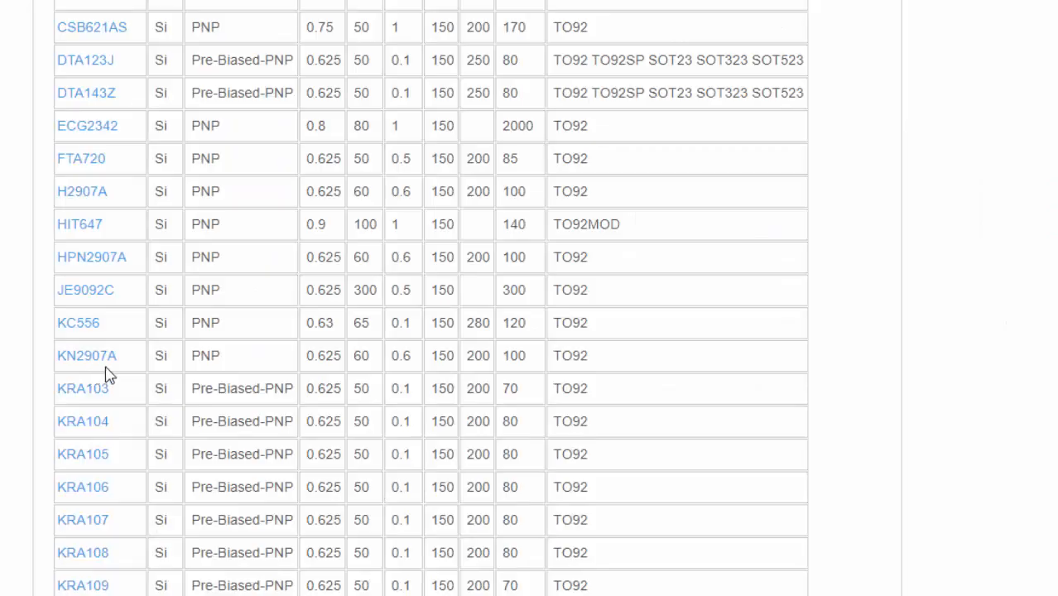
- Scroll the TO92 list to its 109-result end, then reopen the SRA2203EF datasheet
{"action": "scroll", "scroll_direction": "down", "scroll_amount": 3}
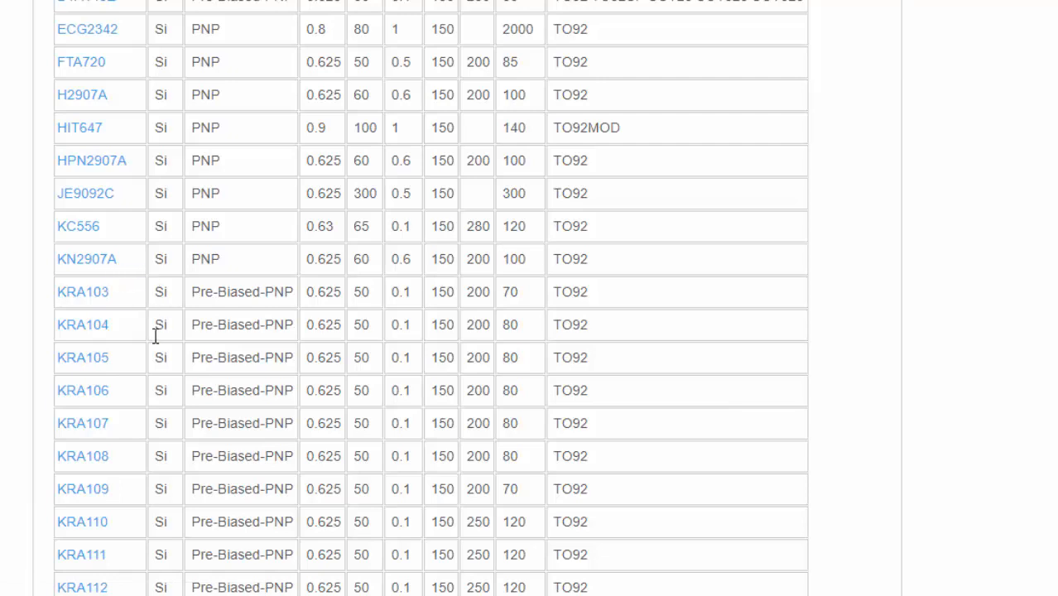
{"action": "scroll", "scroll_direction": "down", "scroll_amount": 3}
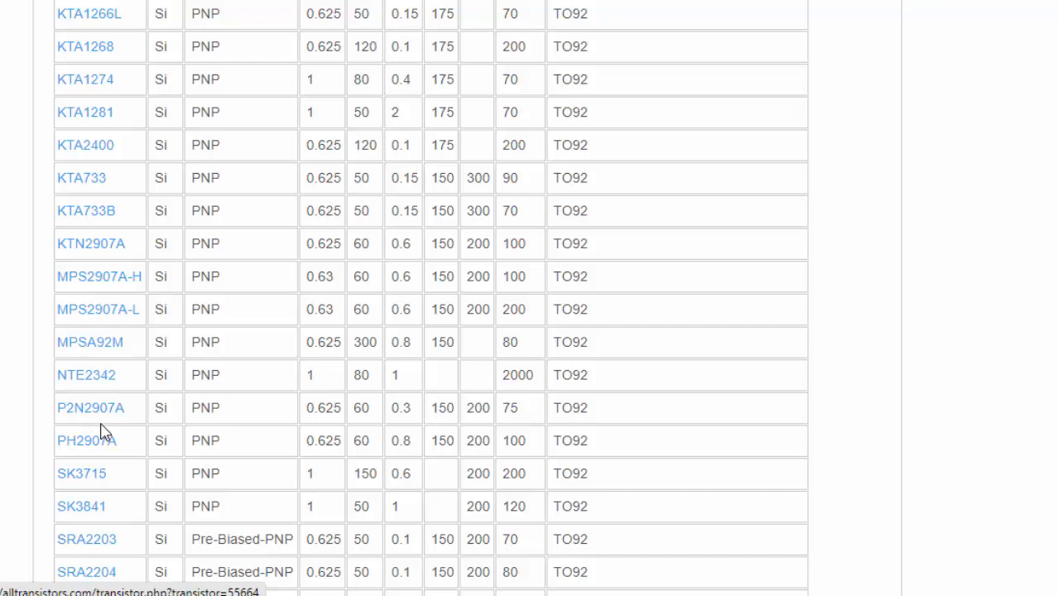
{"action": "mouse_move", "coordinate": [108, 422]}
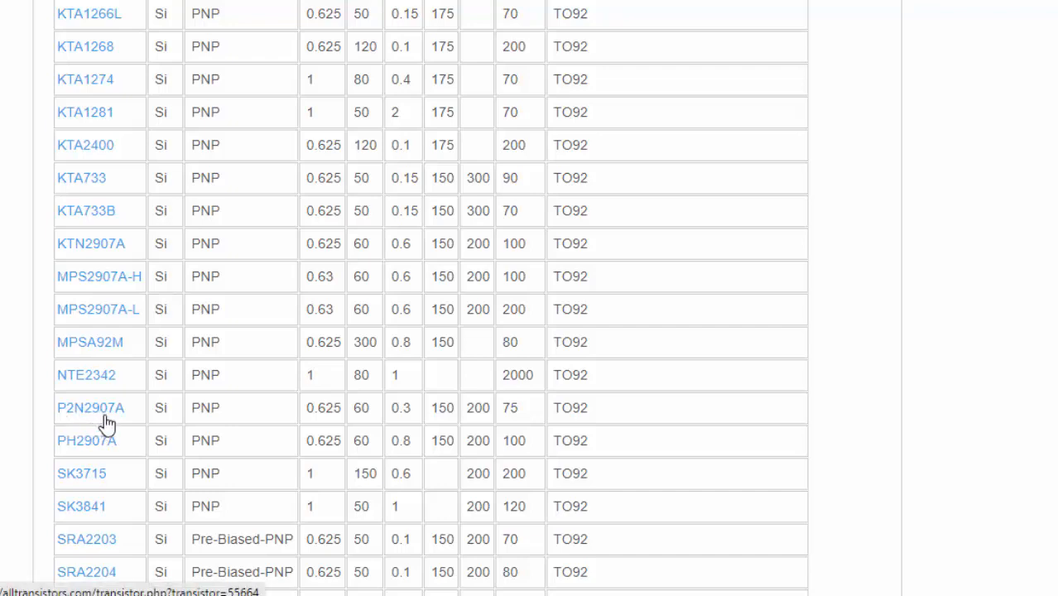
{"action": "mouse_move", "coordinate": [114, 421]}
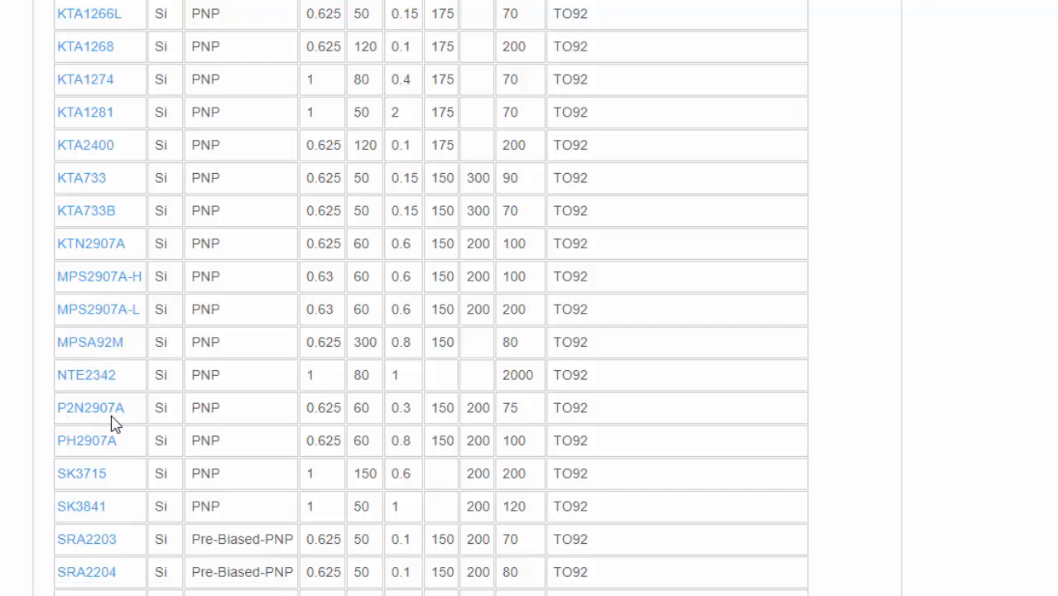
{"action": "mouse_move", "coordinate": [232, 419]}
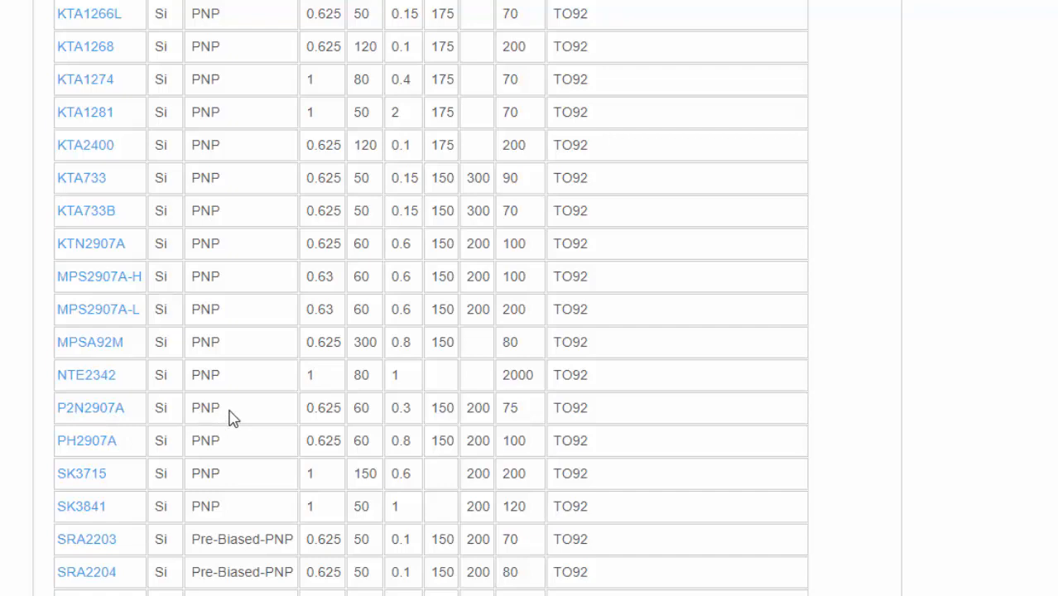
{"action": "scroll", "scroll_direction": "down", "scroll_amount": 3}
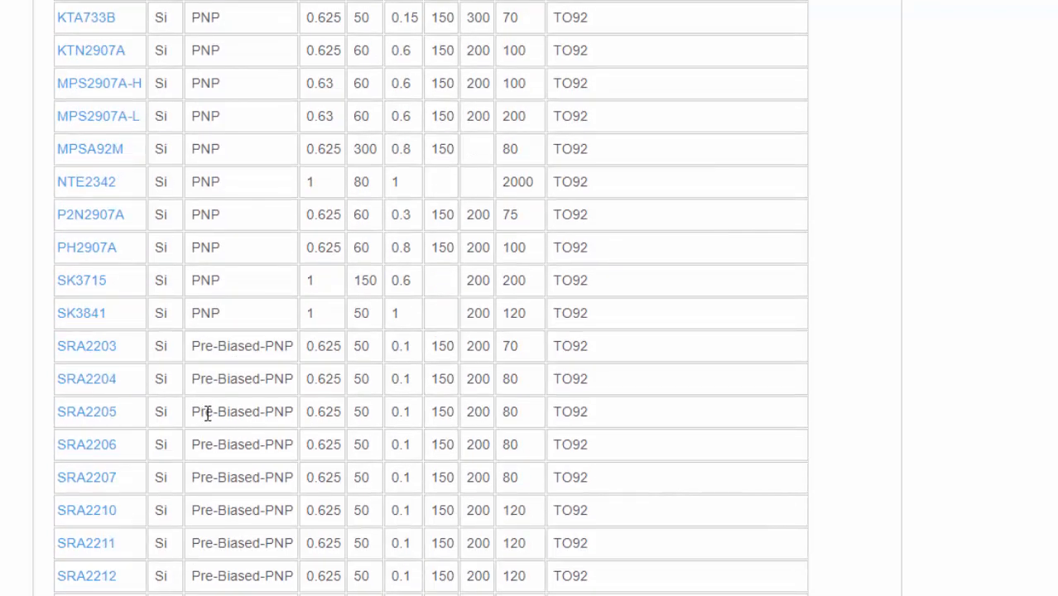
{"action": "scroll", "scroll_direction": "down", "scroll_amount": 3}
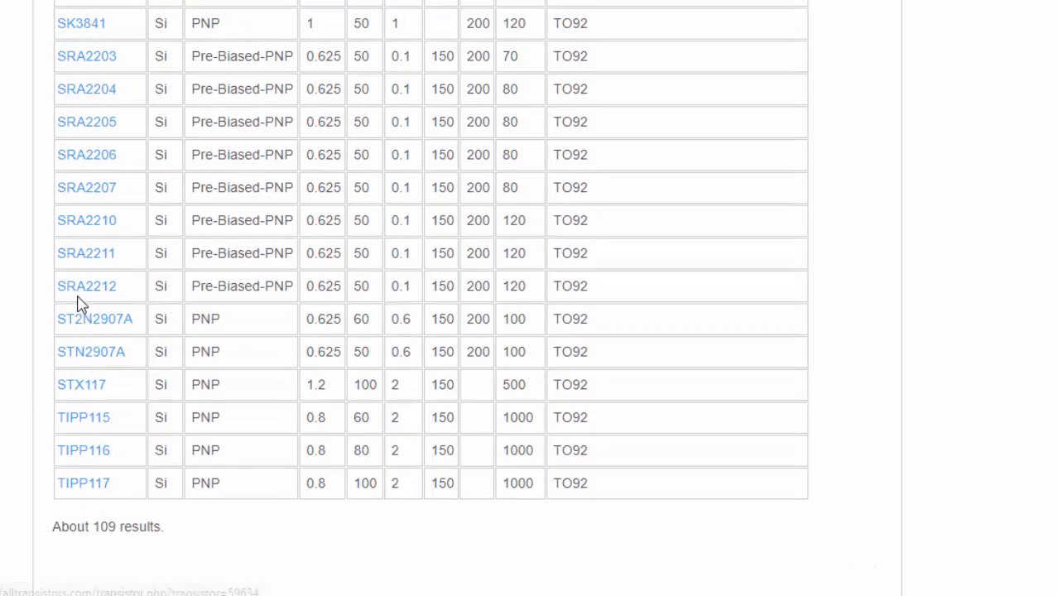
{"action": "mouse_move", "coordinate": [85, 253]}
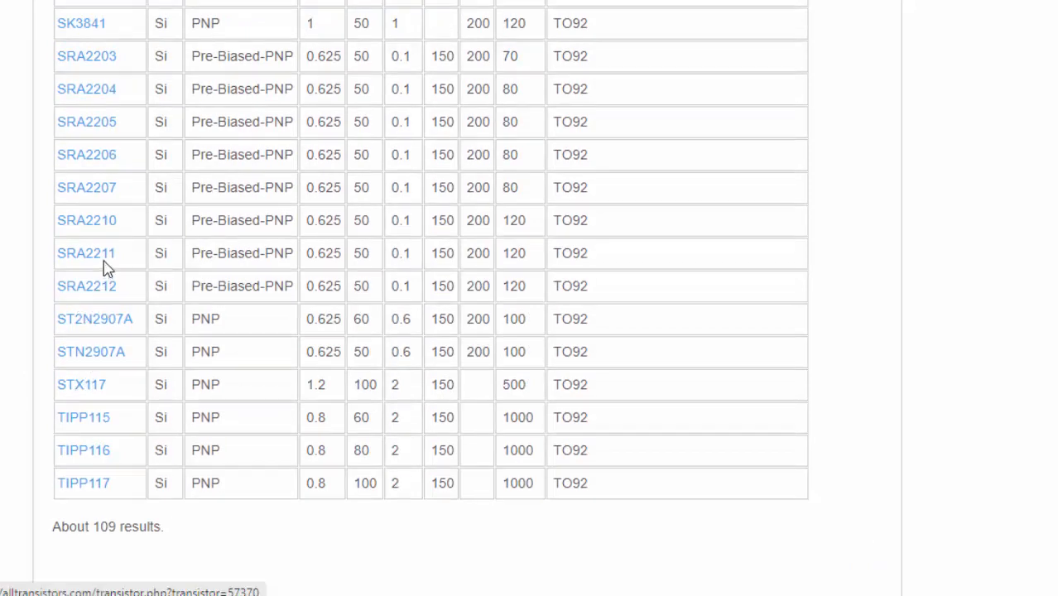
{"action": "mouse_move", "coordinate": [86, 155]}
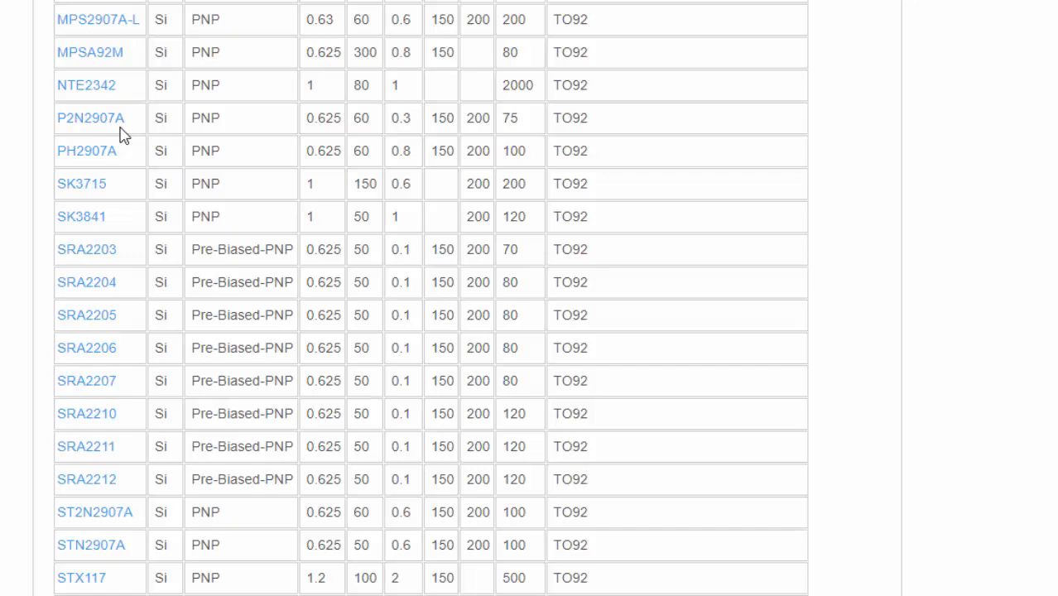
{"action": "left_click", "coordinate": [87, 249]}
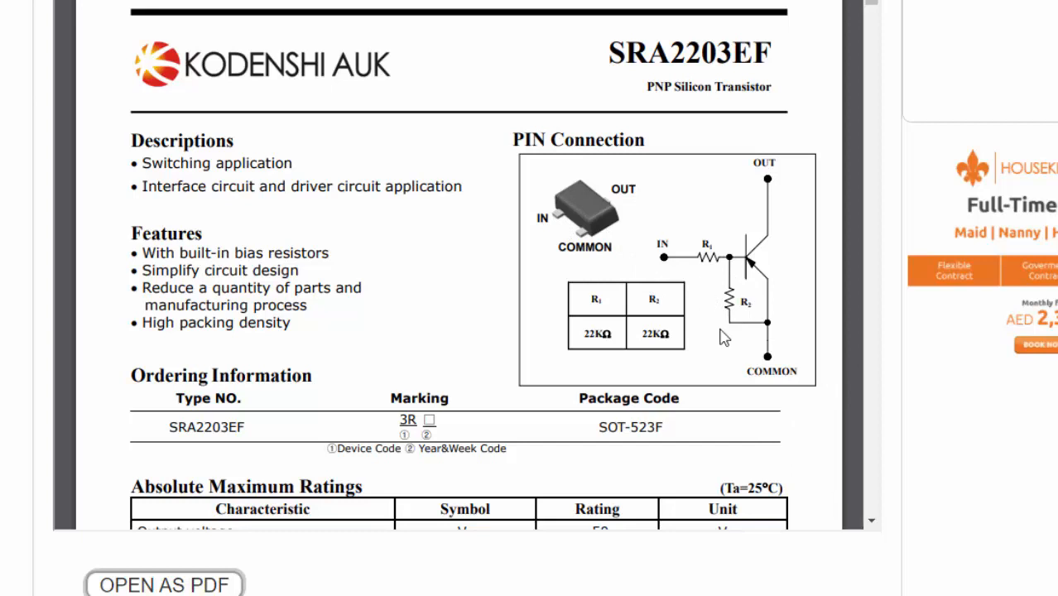
{"action": "mouse_move", "coordinate": [702, 251]}
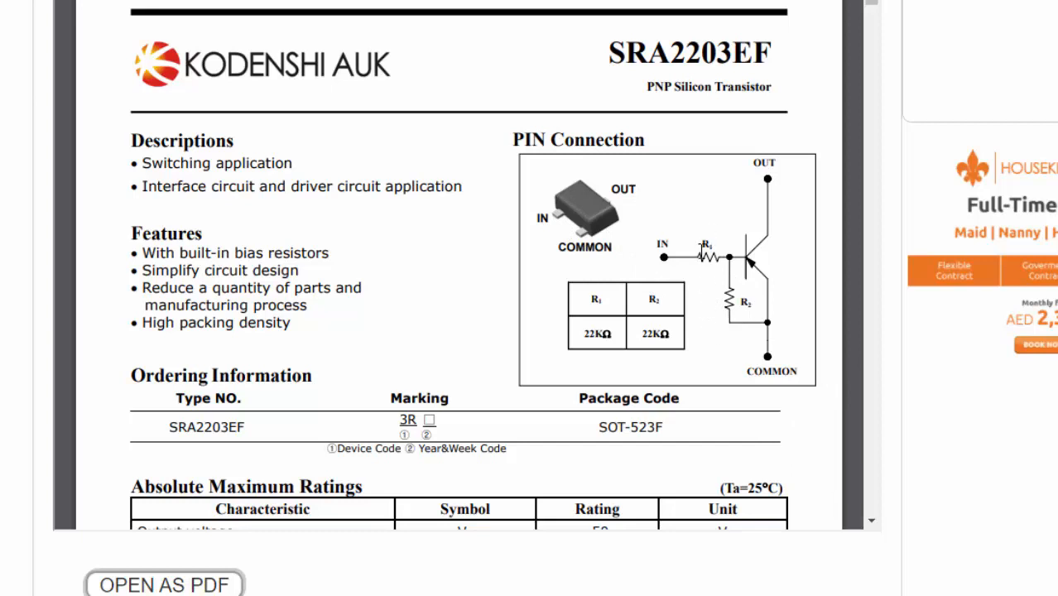
{"action": "scroll", "scroll_direction": "down", "scroll_amount": 3}
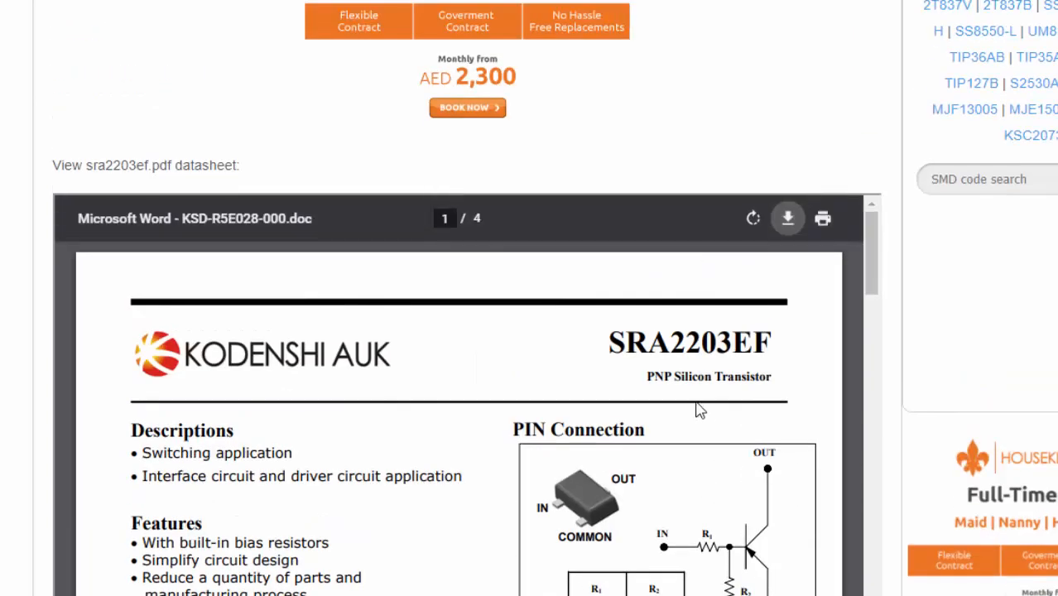
{"action": "double_click", "coordinate": [690, 342]}
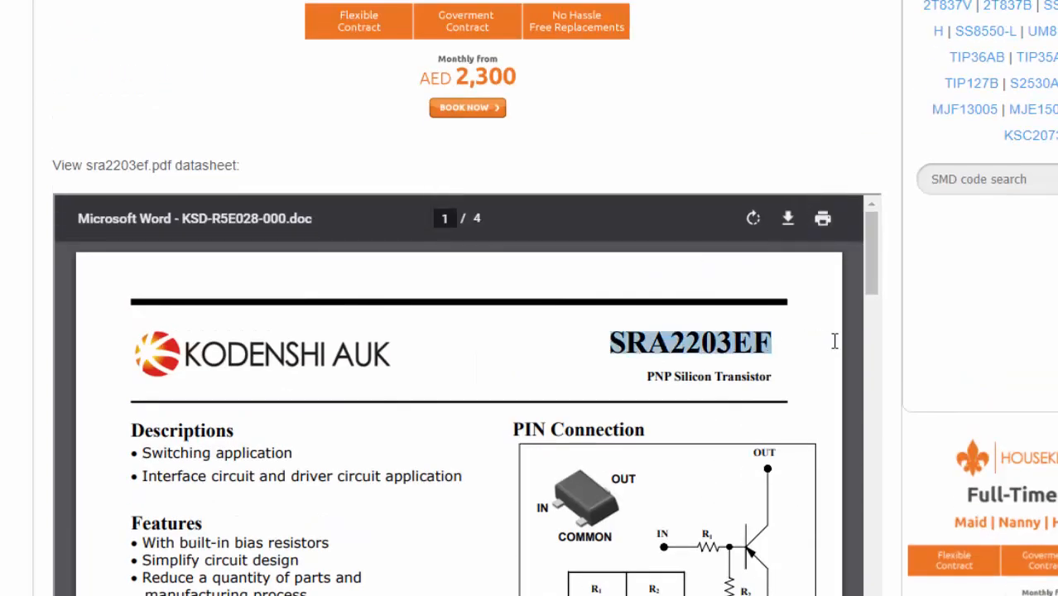
{"action": "mouse_move", "coordinate": [705, 395]}
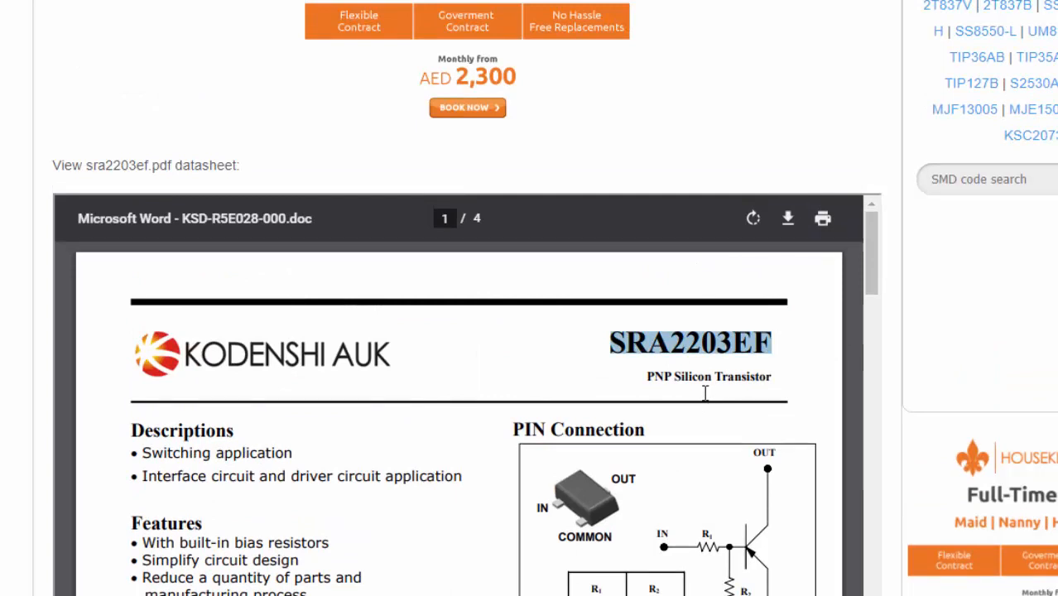
{"action": "scroll", "scroll_direction": "down", "scroll_amount": 3}
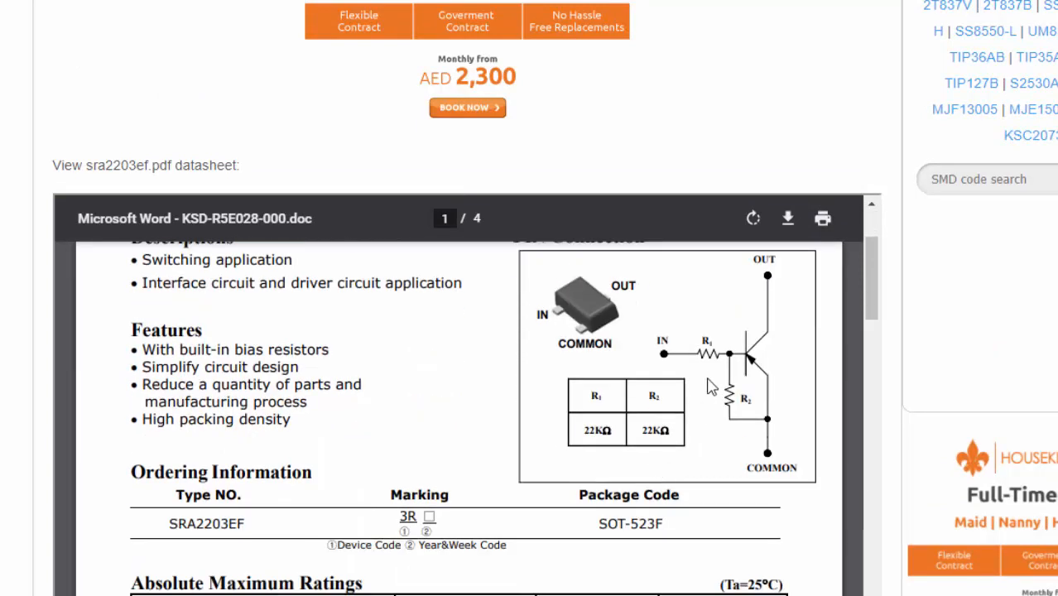
{"action": "mouse_move", "coordinate": [731, 400]}
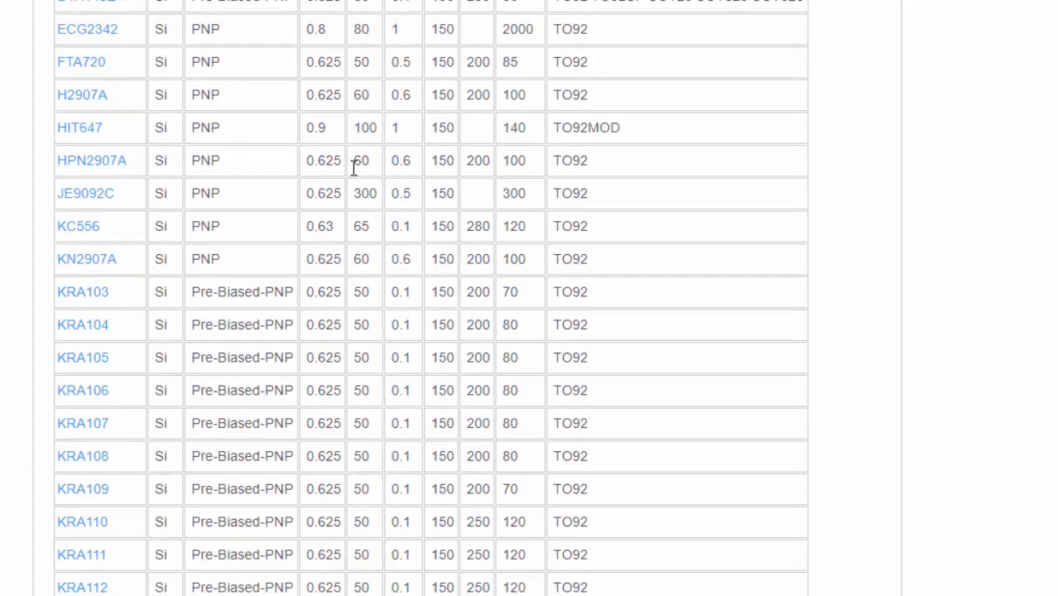
{"action": "mouse_move", "coordinate": [166, 328]}
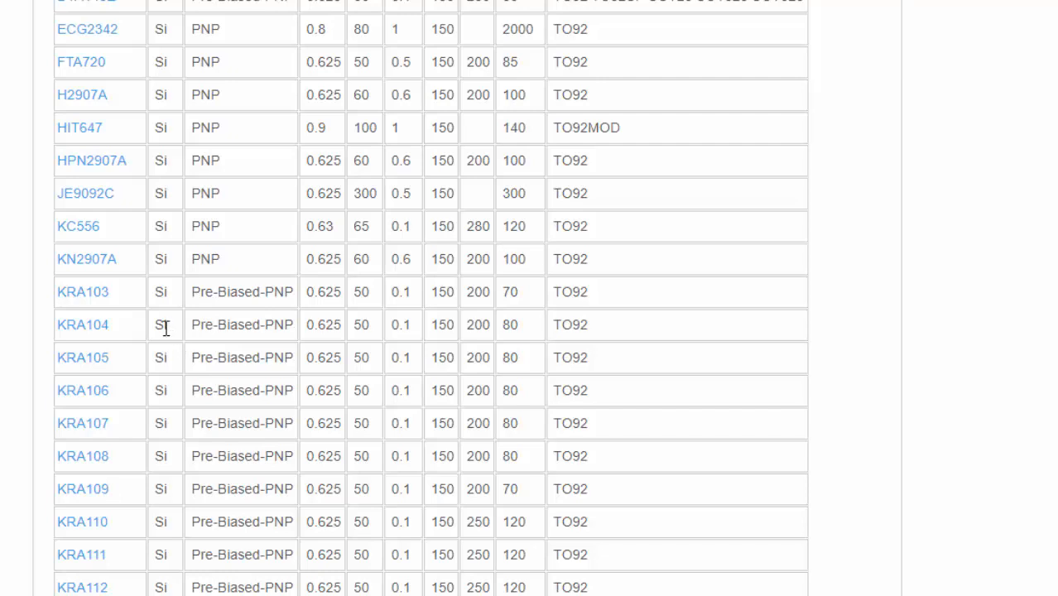
{"action": "mouse_move", "coordinate": [216, 287]}
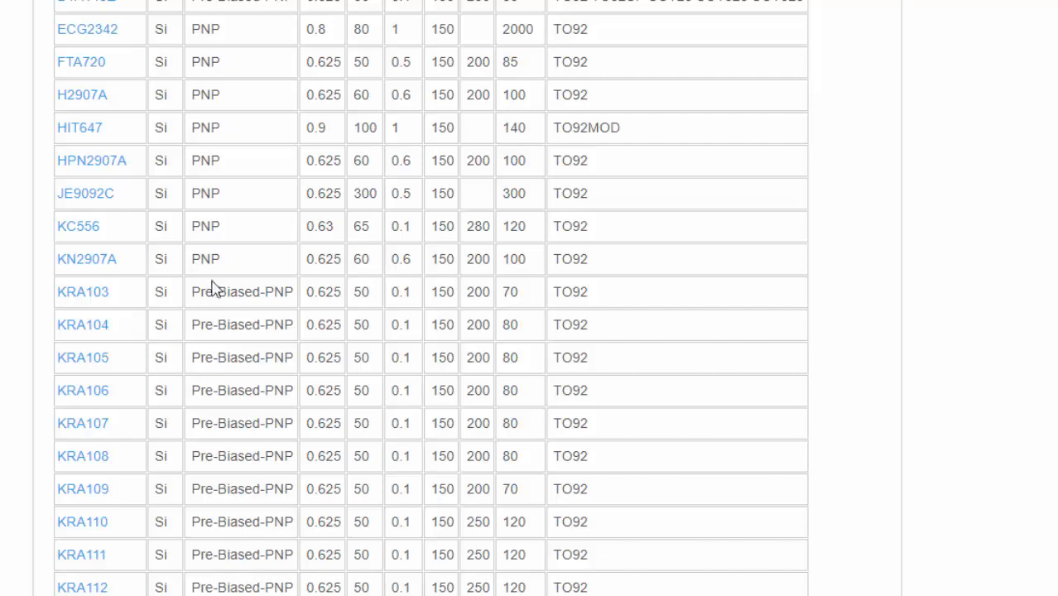